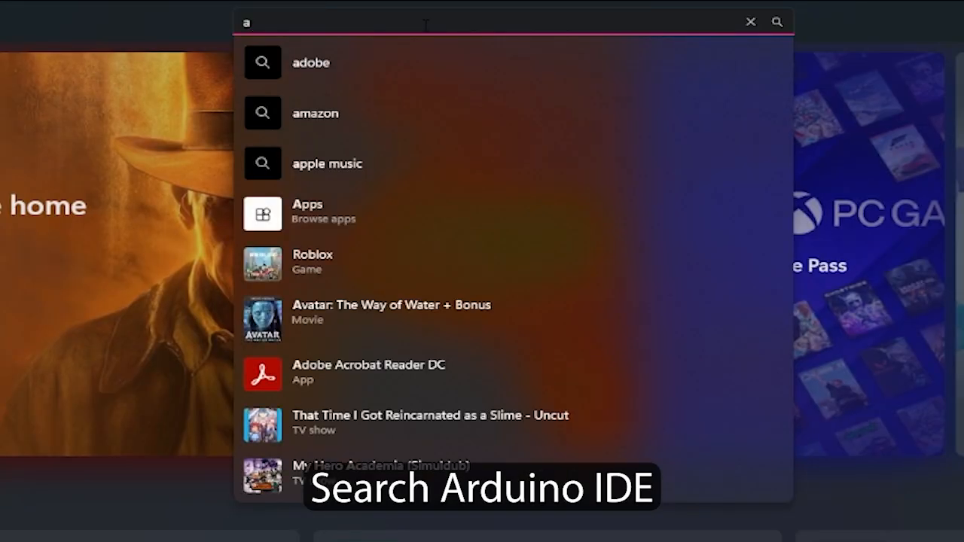
- Search the Store for 'arduino', start installing Arduino IDE, then bring up This PC's options
type("rduino ide")
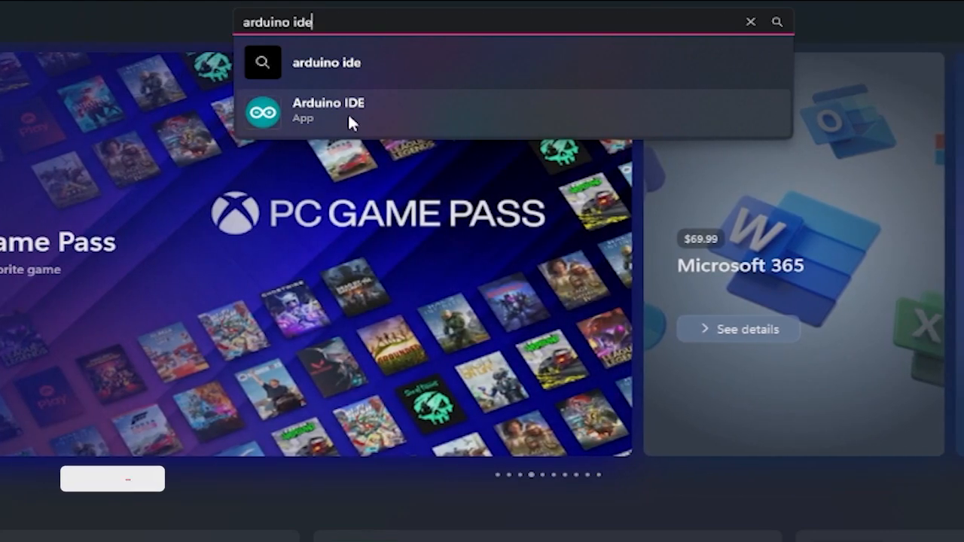
left_click(328, 110)
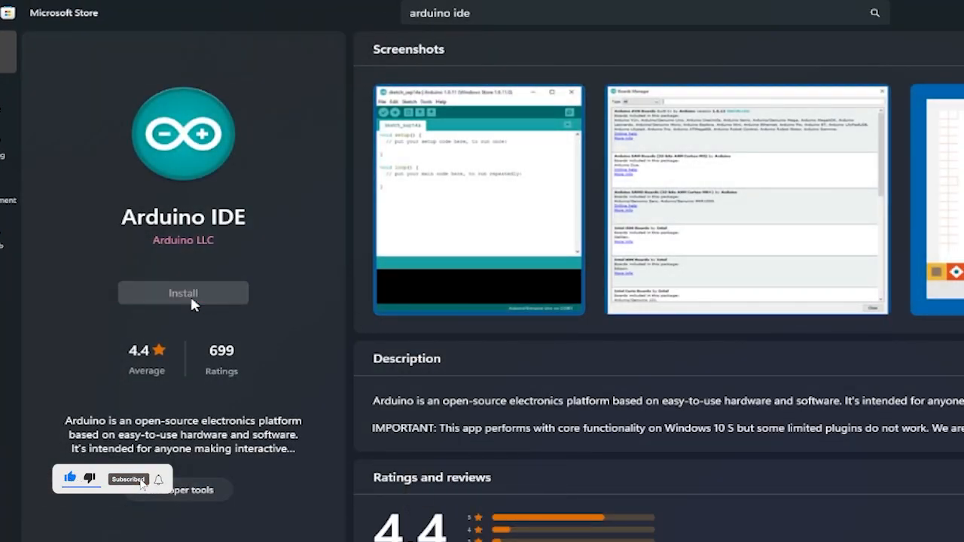
left_click(183, 292)
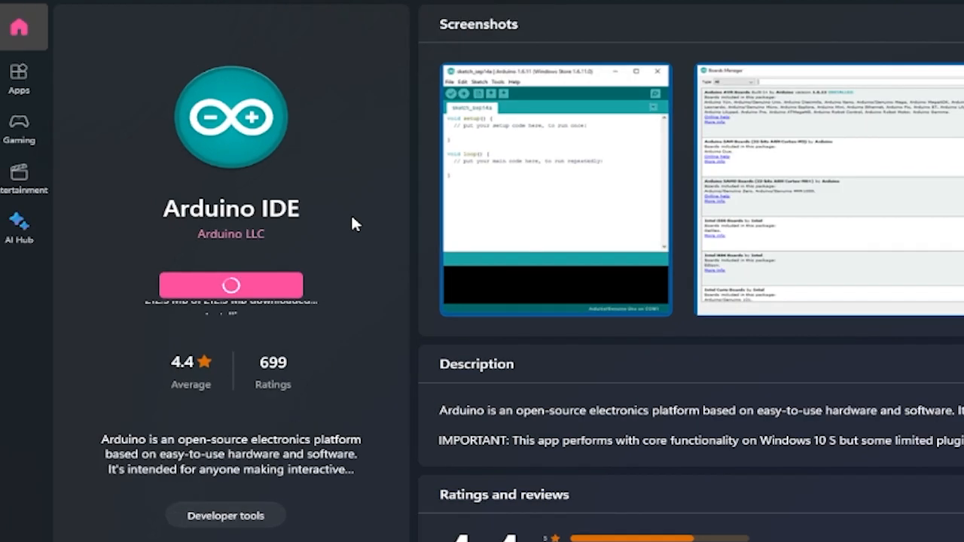
right_click(30, 117)
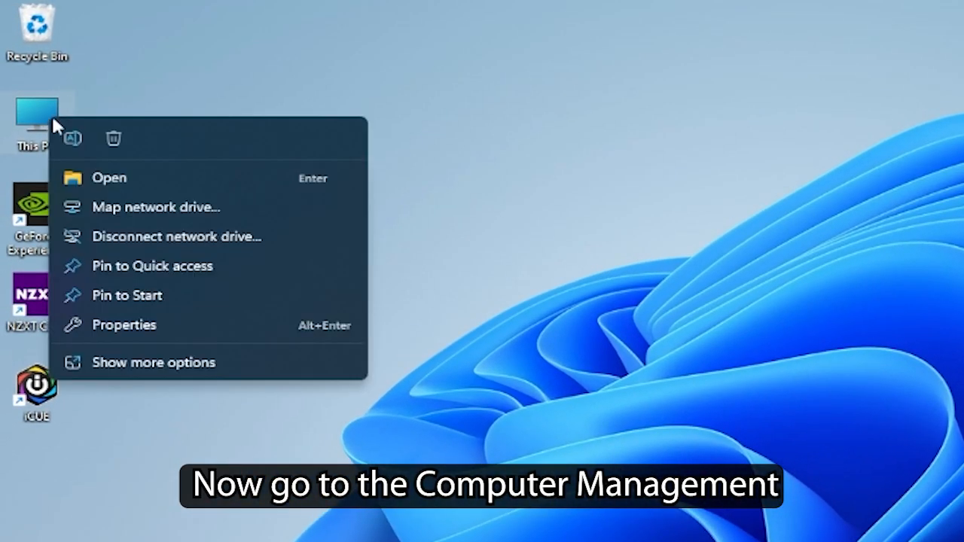
- Reach Device Manager via This PC > Manage and expand Ports (COM & LPT) to see the board's COM number
left_click(153, 361)
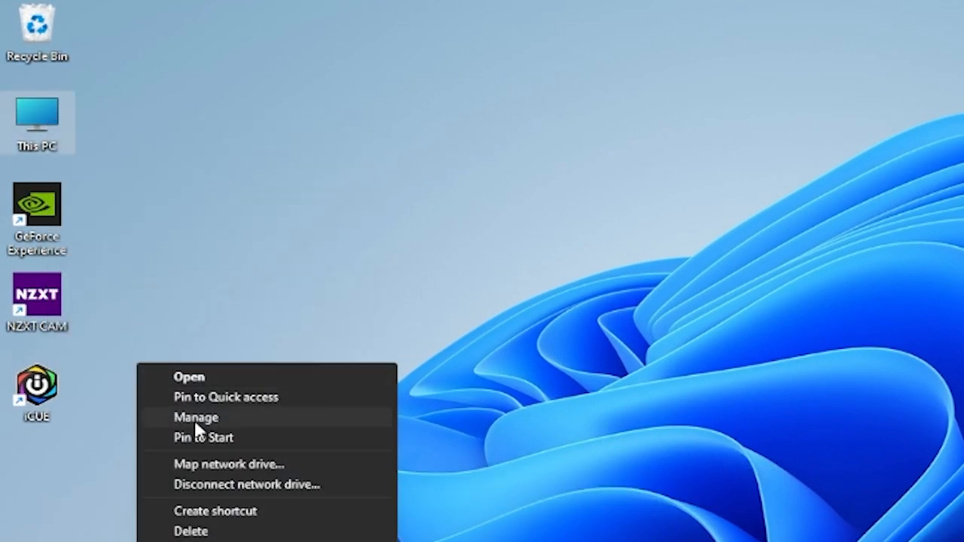
left_click(196, 415)
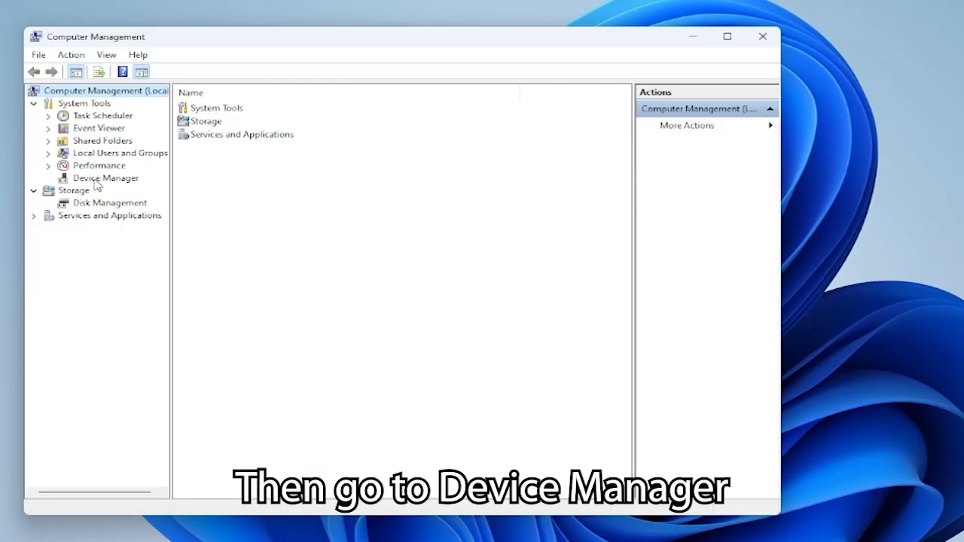
left_click(106, 178)
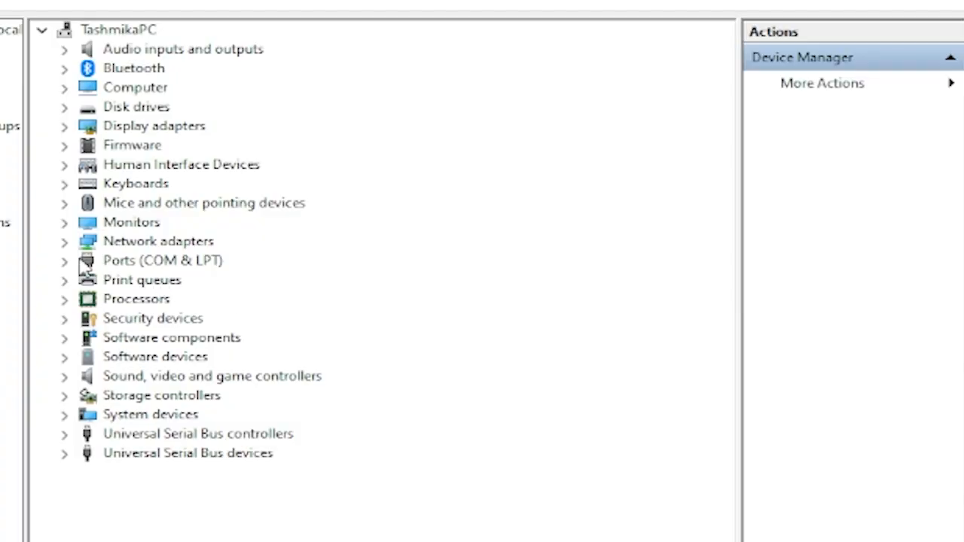
left_click(64, 259)
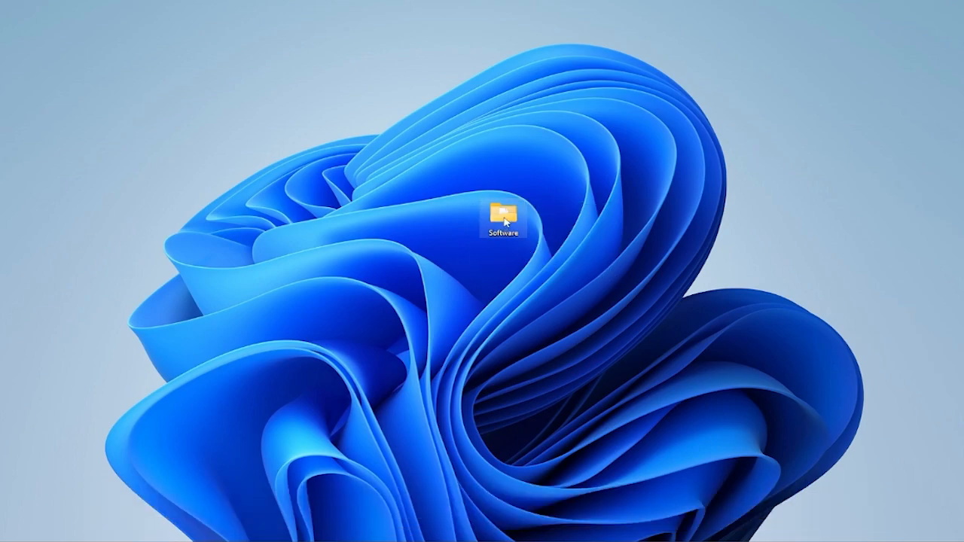
- Launch XLoader.exe from the Software > XLoader folder and move Explorer out of the way
double_click(503, 212)
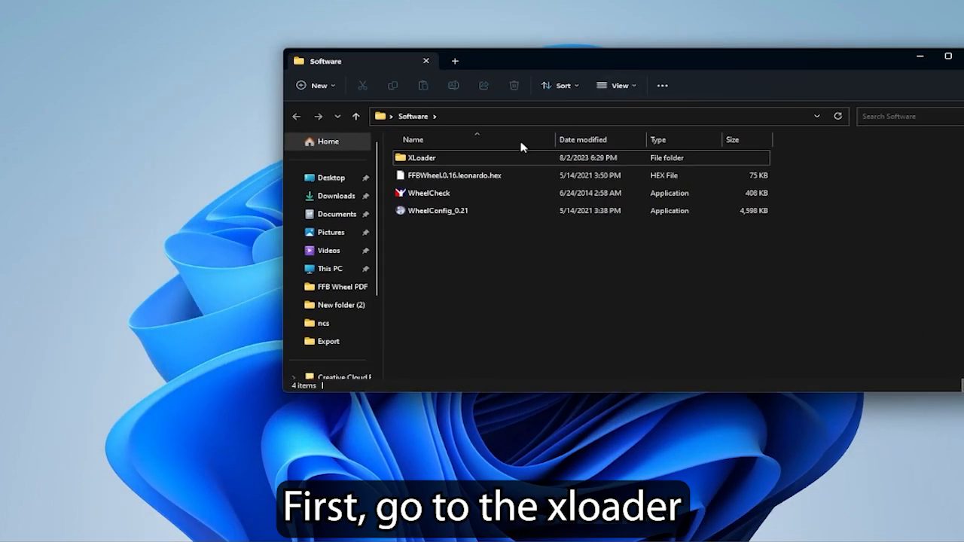
double_click(422, 158)
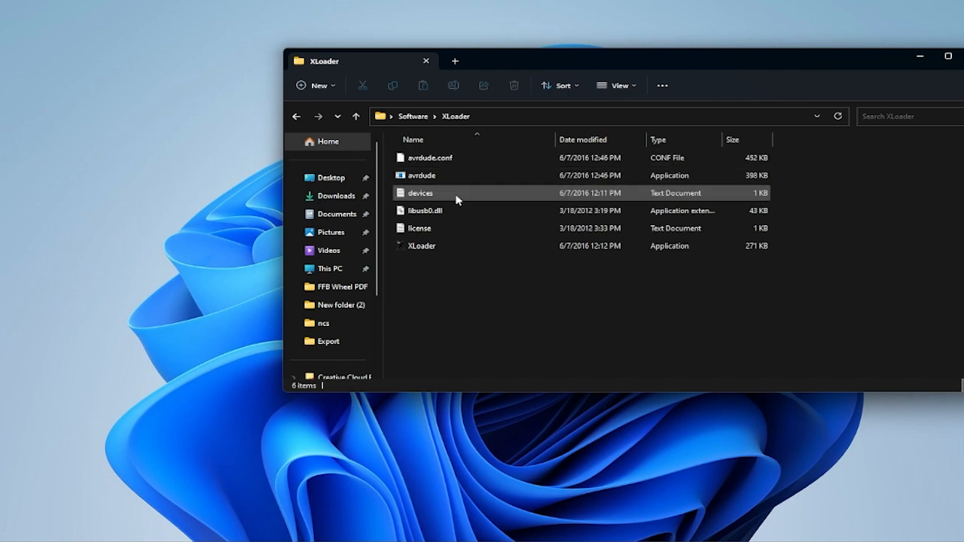
left_click(422, 245)
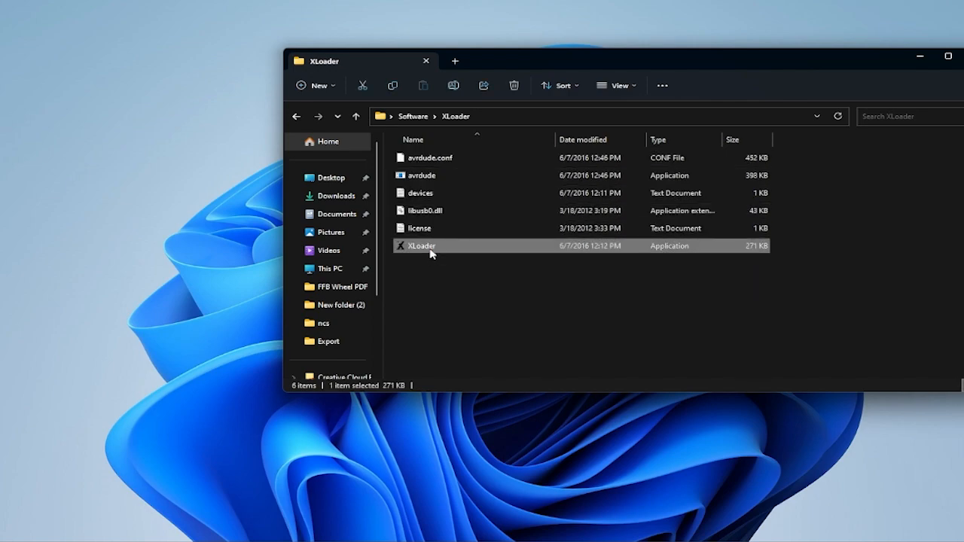
double_click(422, 246)
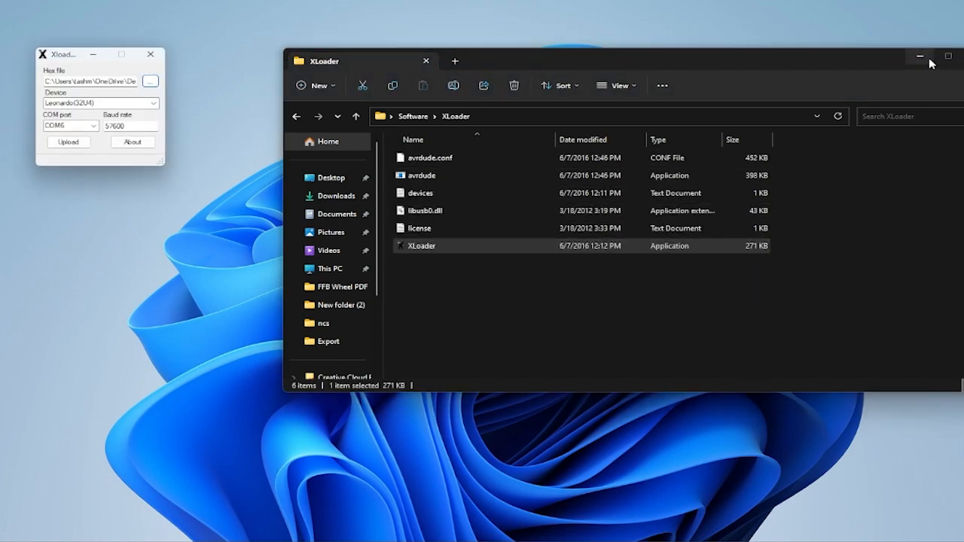
left_click(151, 82)
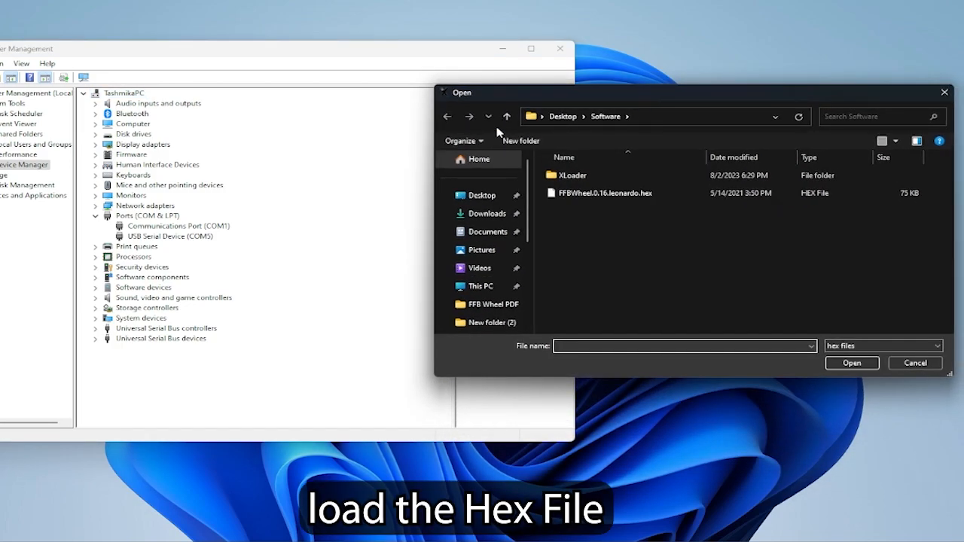
- Load FFBWheel.0.16.leonardo.hex into XLoader
left_click(605, 193)
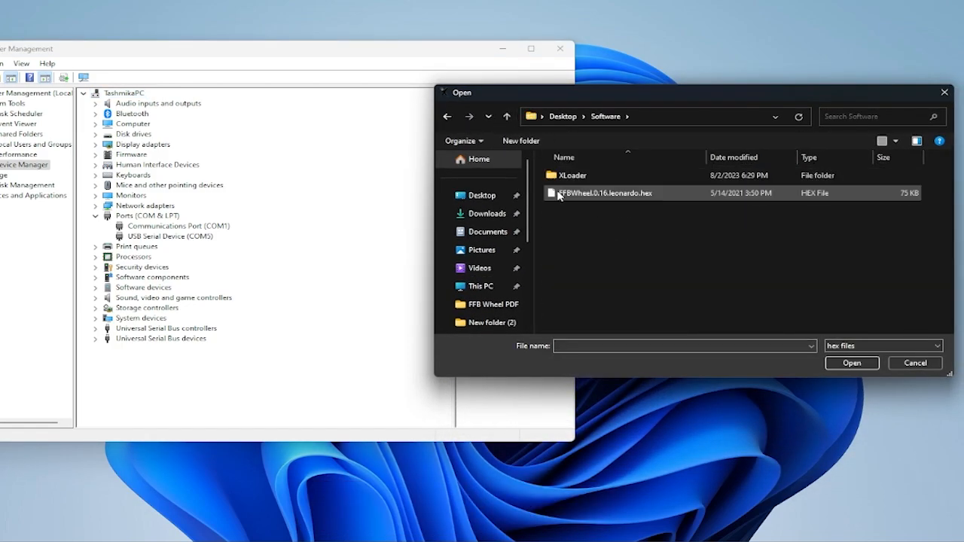
left_click(605, 193)
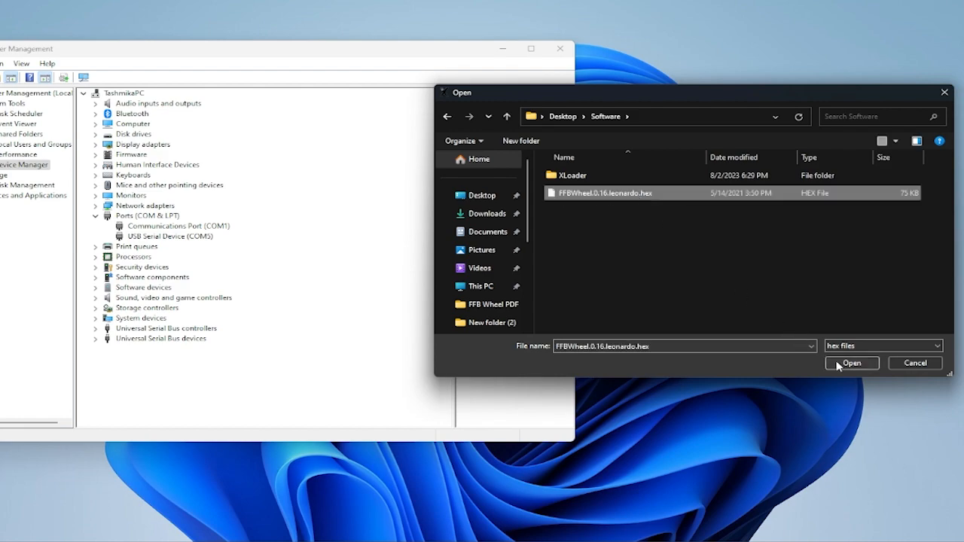
left_click(850, 363)
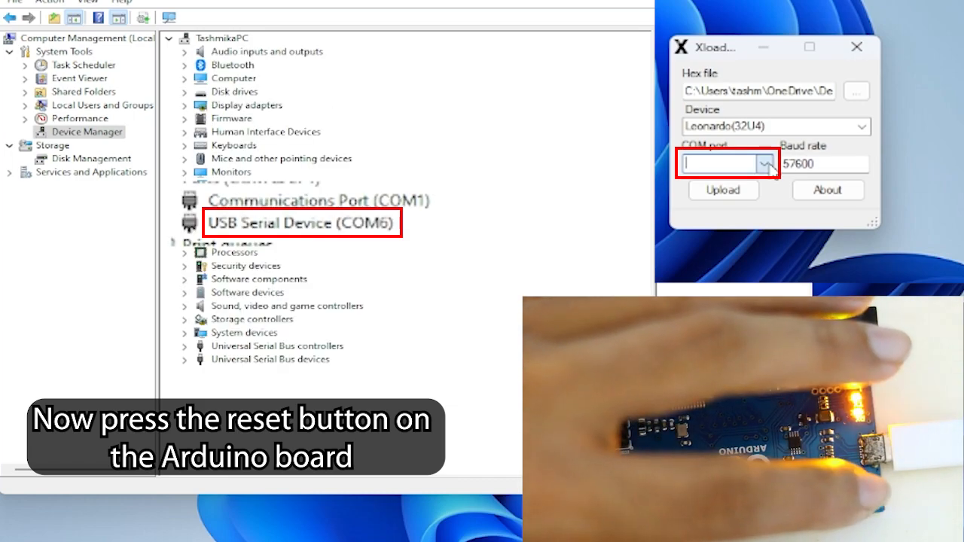
- Select COM6 as the board's port and upload the firmware, reporting 27250 bytes
left_click(762, 163)
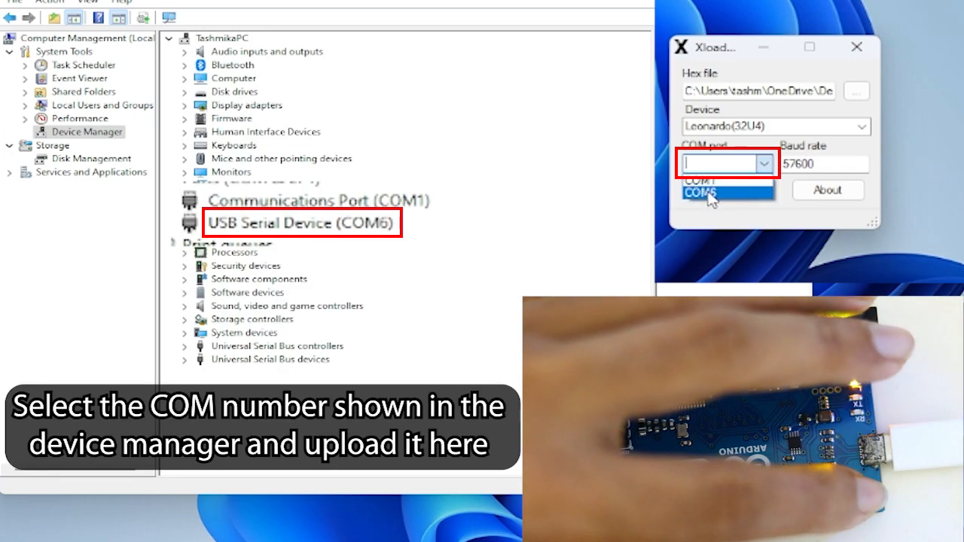
left_click(722, 190)
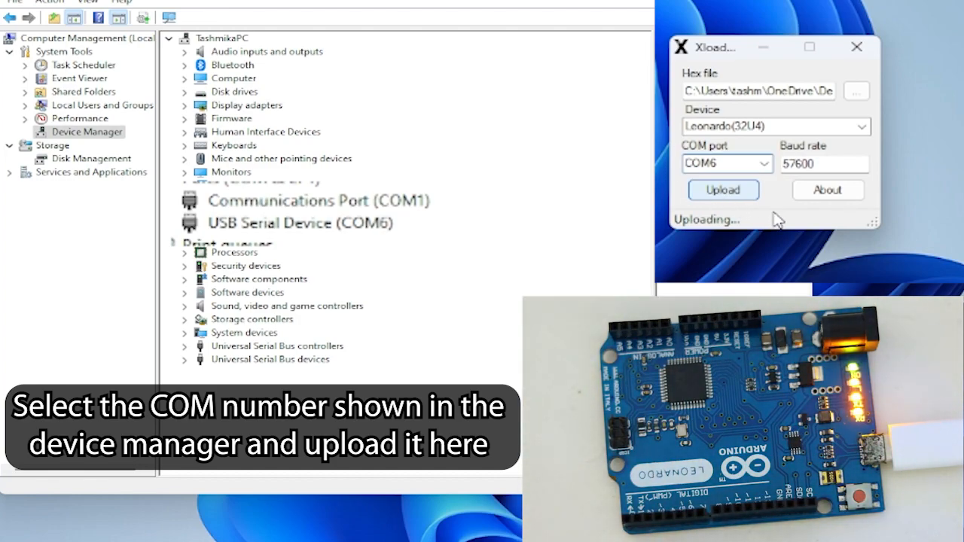
left_click(723, 190)
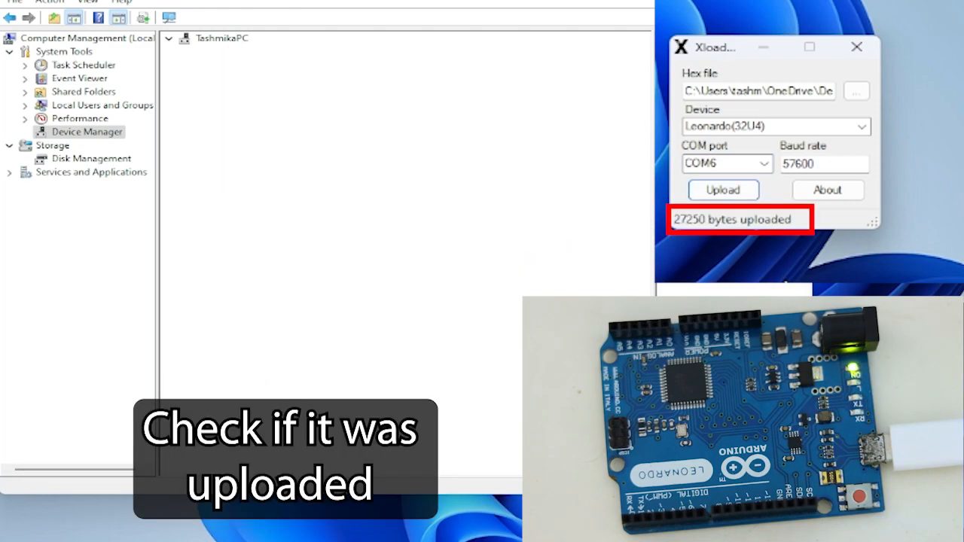
left_click(168, 38)
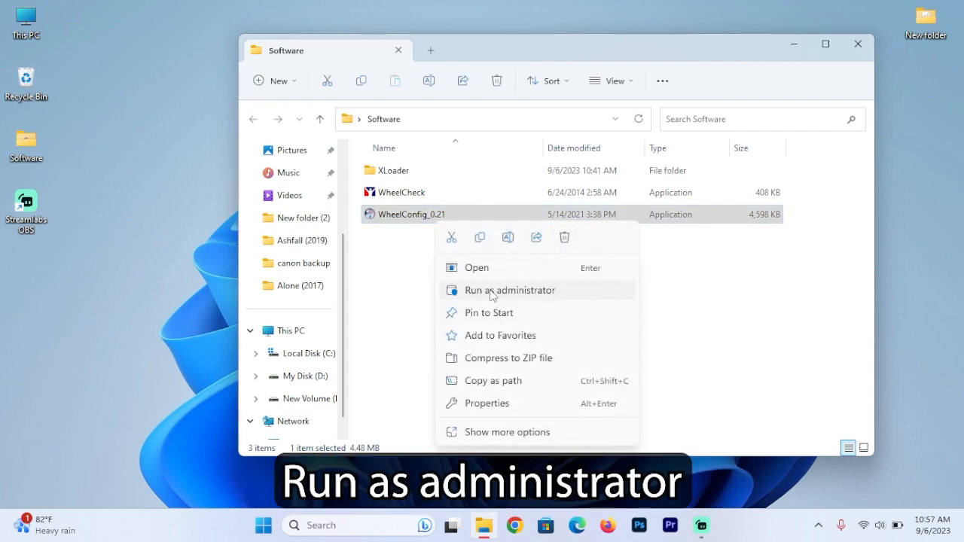
- Run WheelConfig_0.21 as administrator and complete the wizard with the default install location
left_click(509, 289)
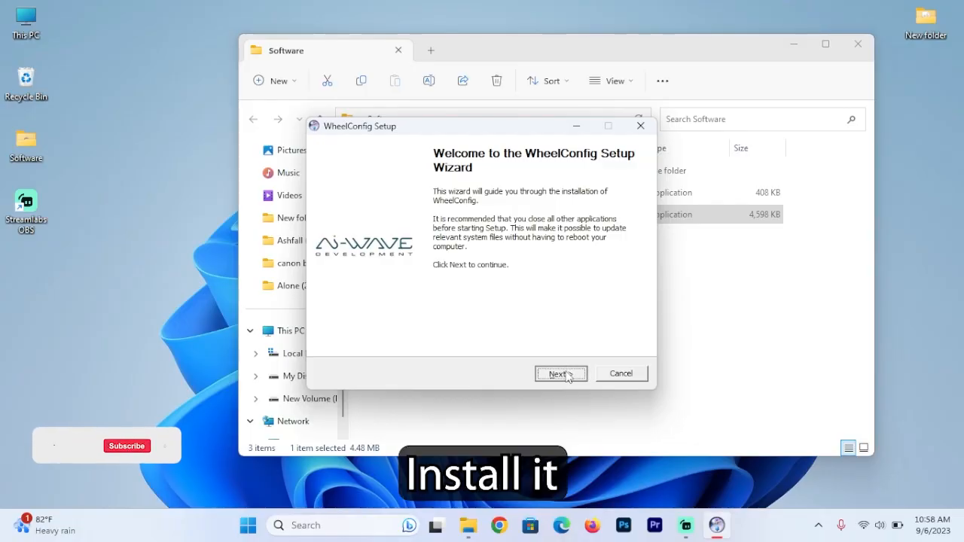
left_click(560, 374)
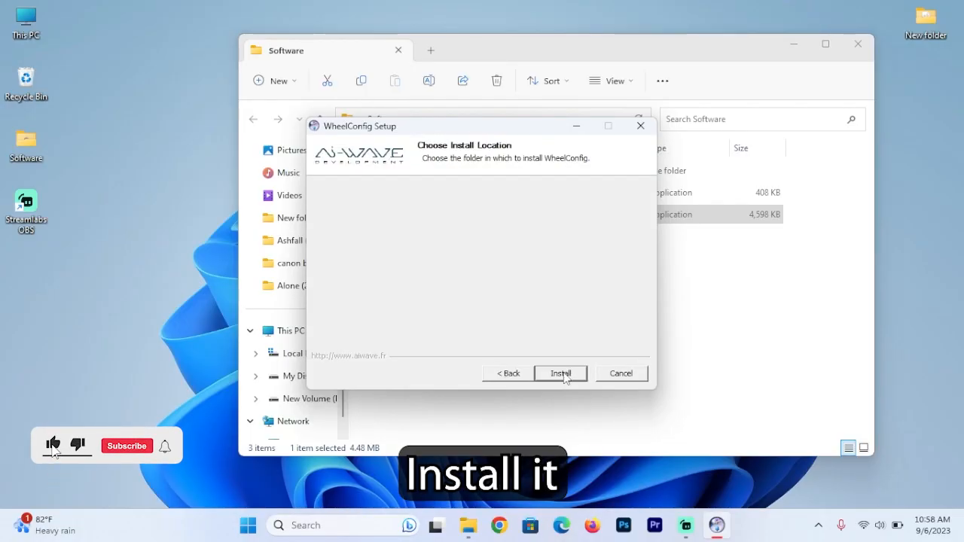
left_click(560, 373)
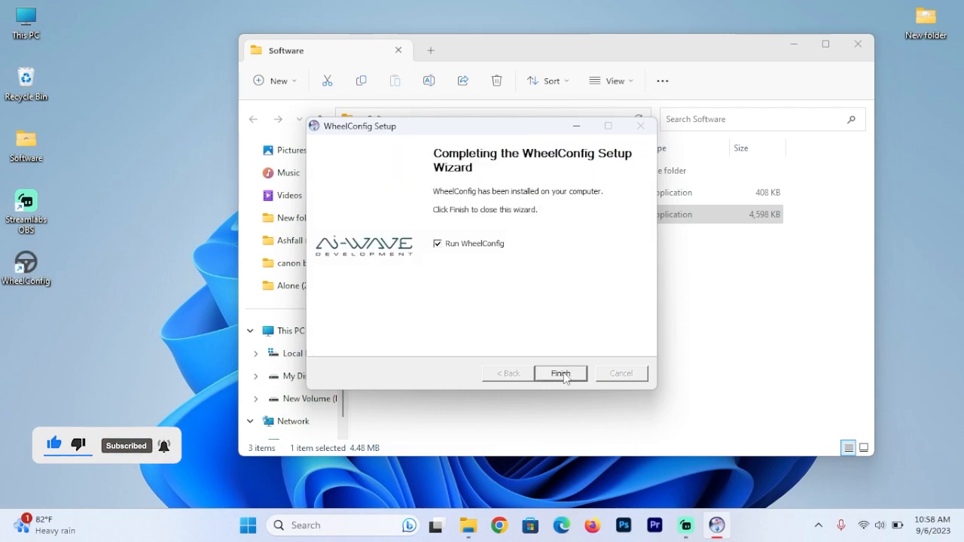
left_click(560, 373)
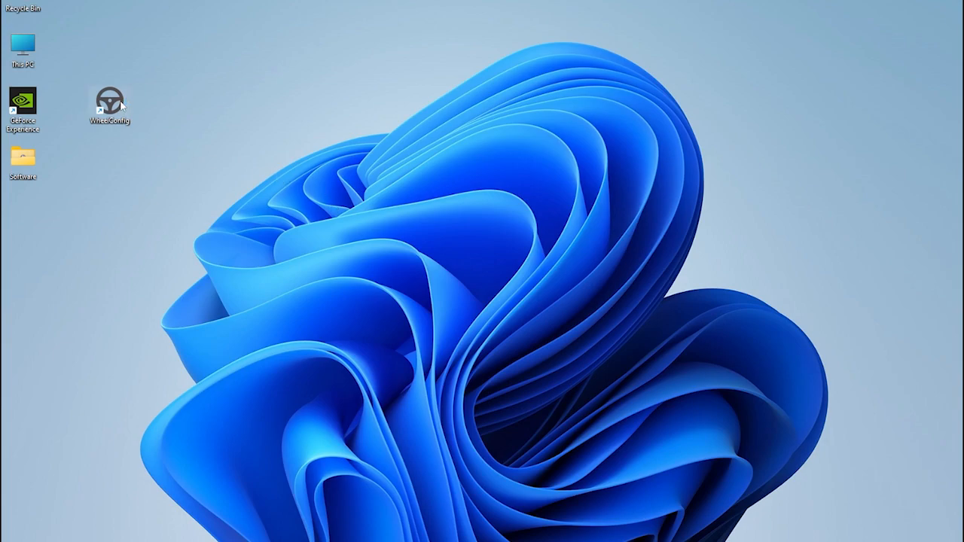
- Start WheelConfig from its desktop shortcut and bring up Advanced Settings
double_click(109, 103)
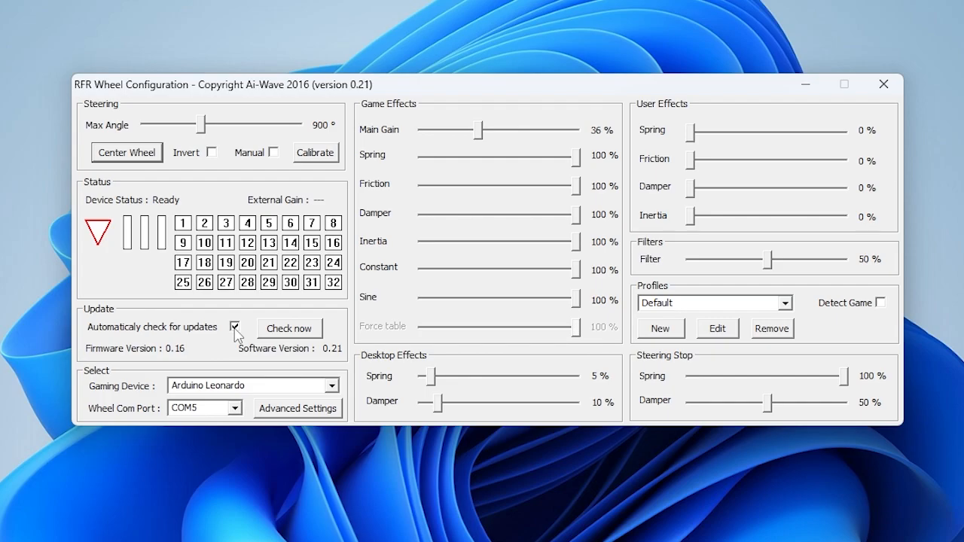
left_click(297, 406)
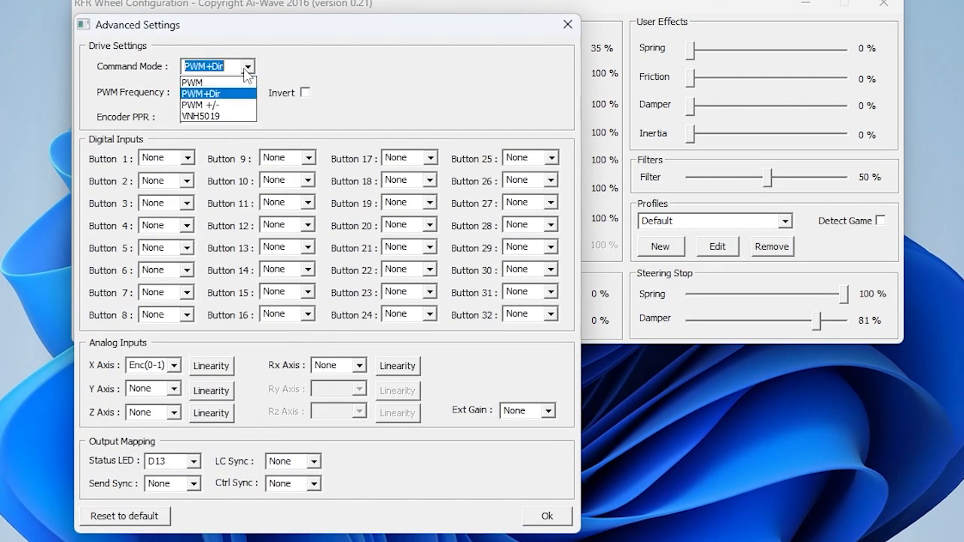
- Set command mode to PWM +/-, encoder PPR 600, and map buttons 1–8 to digital pins D2–D12
left_click(202, 104)
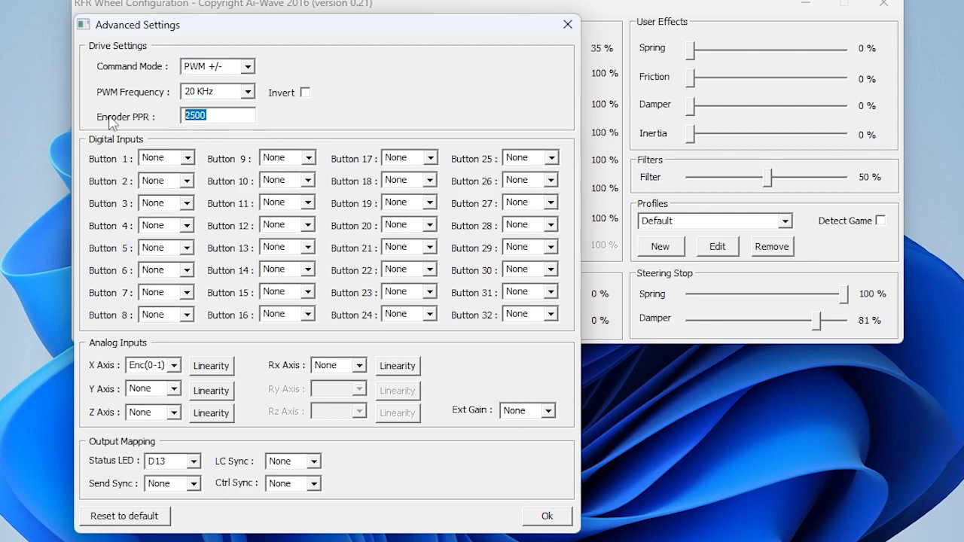
type("600")
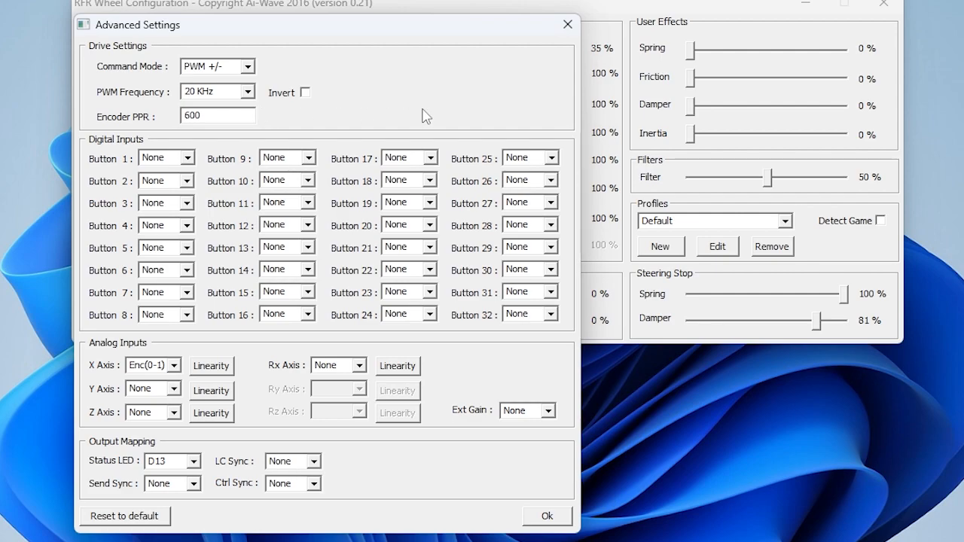
left_click(185, 226)
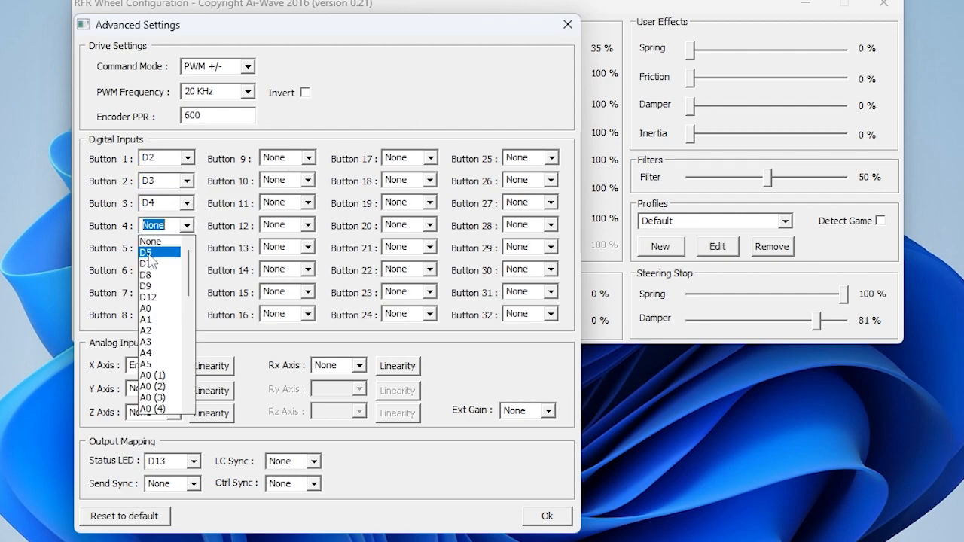
left_click(150, 252)
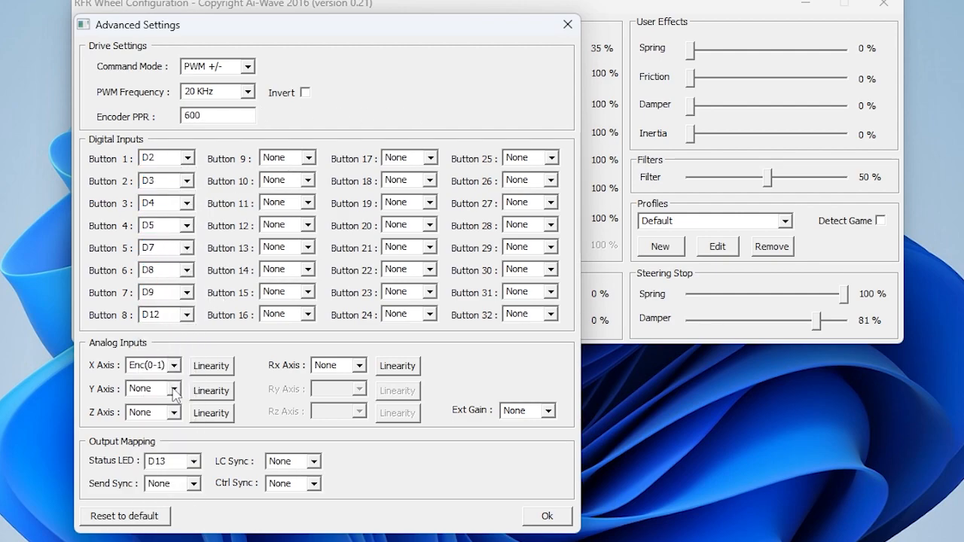
- Assign the pedal axes Y to A0, Z to A1, Rx to A2 and confirm with Ok
left_click(179, 413)
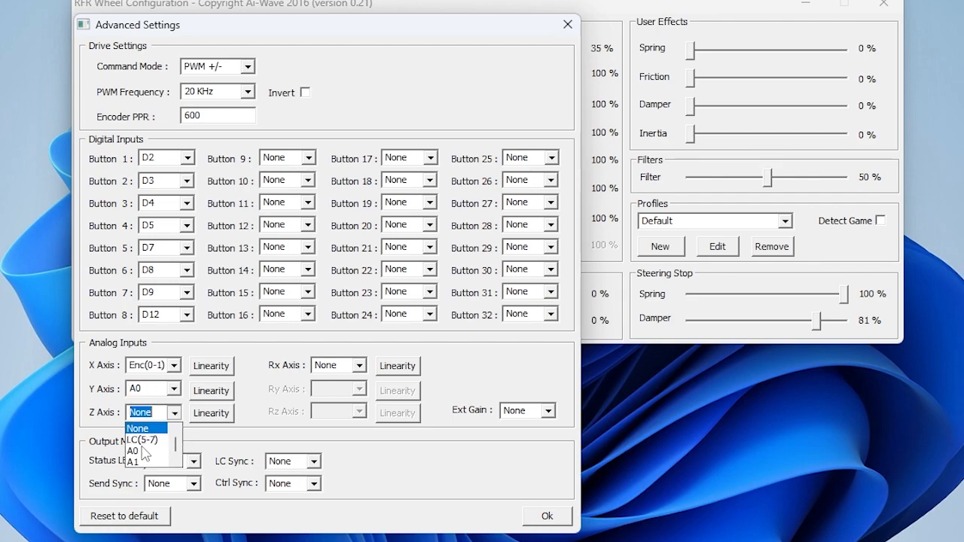
left_click(134, 460)
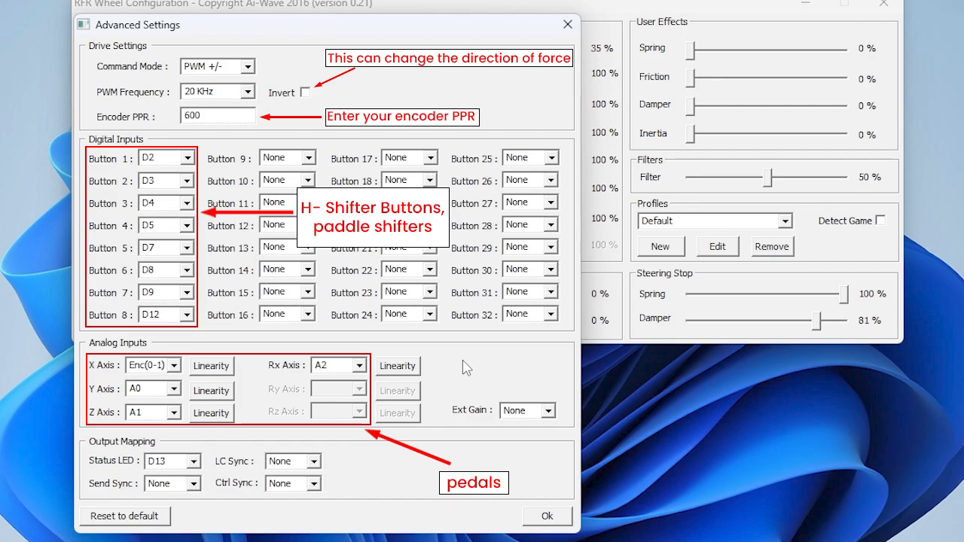
left_click(546, 515)
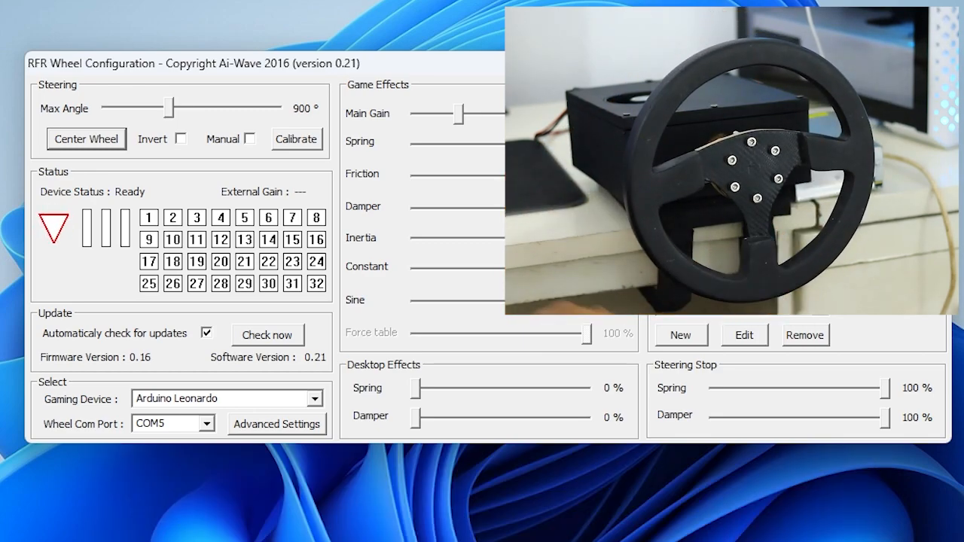
- Sweep the Steering Stop Spring slider down to 0% and back up while turning the wheel, settling at 37%
left_click_drag(874, 389, 782, 389)
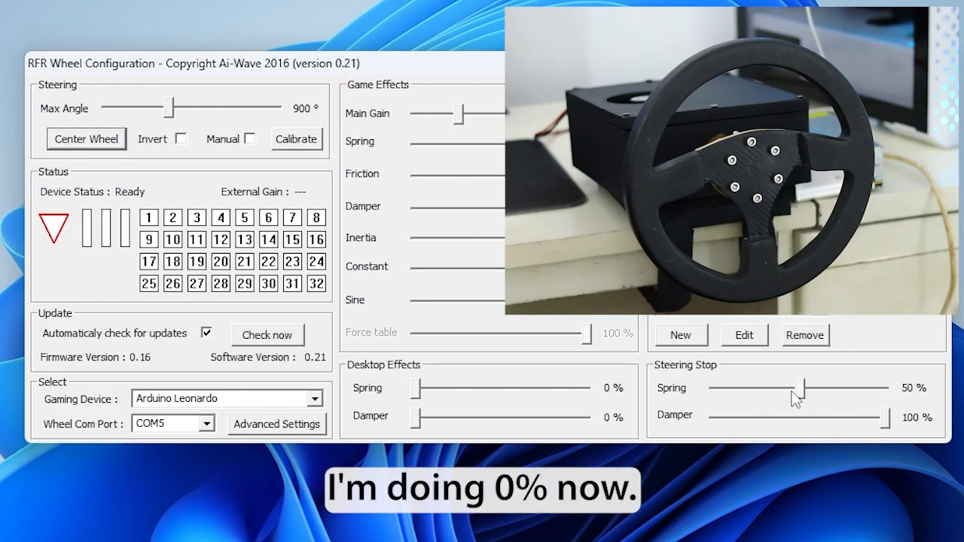
left_click_drag(783, 389, 693, 389)
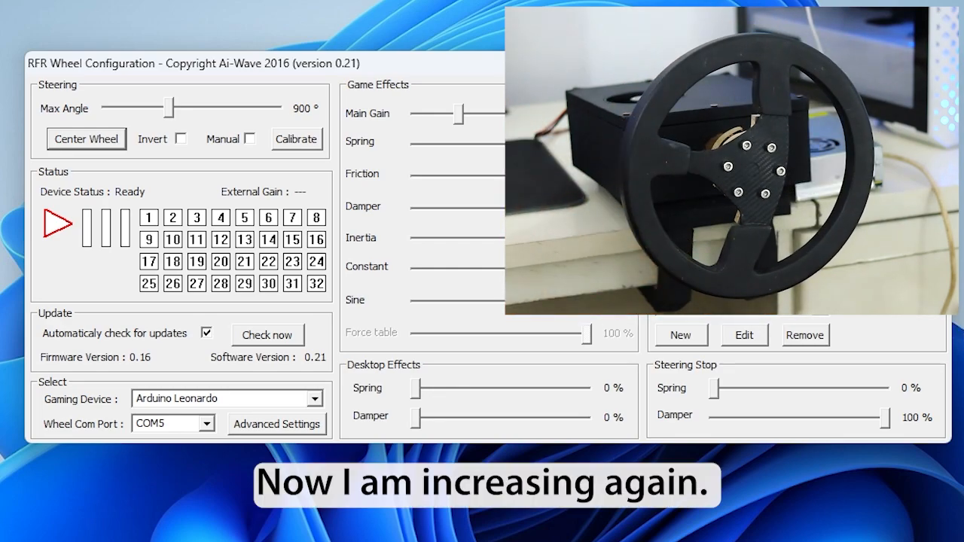
left_click_drag(708, 389, 776, 388)
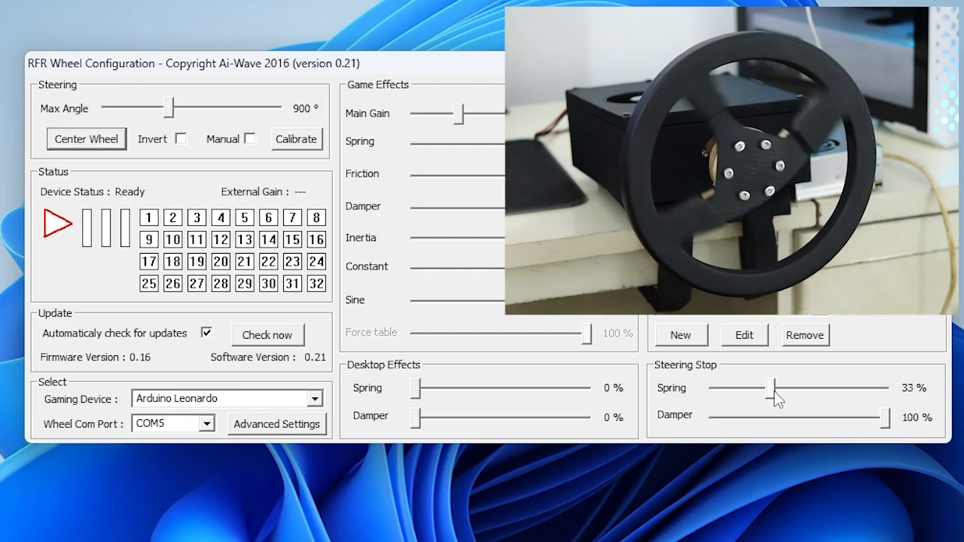
left_click_drag(775, 389, 865, 389)
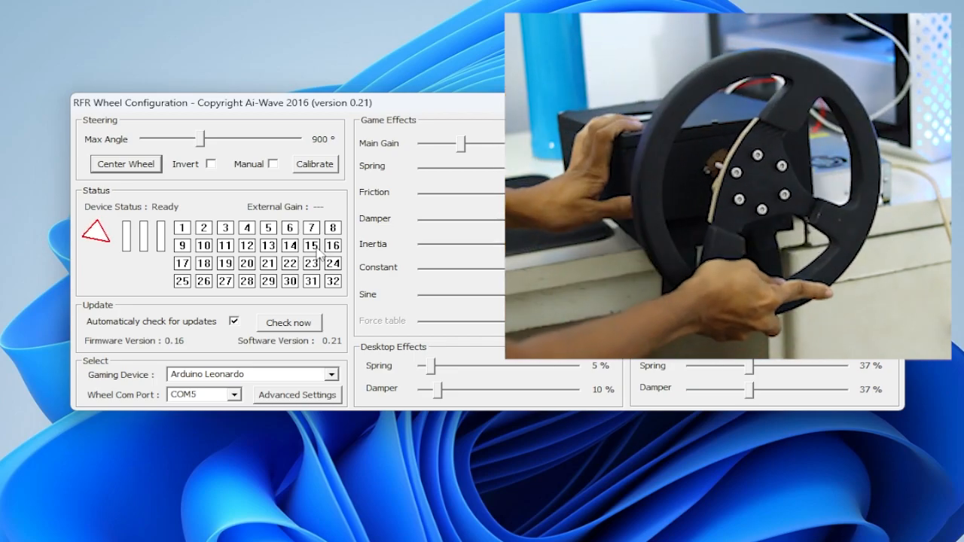
- Tick Invert under Drive Settings in Advanced Settings and confirm with Ok
left_click(297, 394)
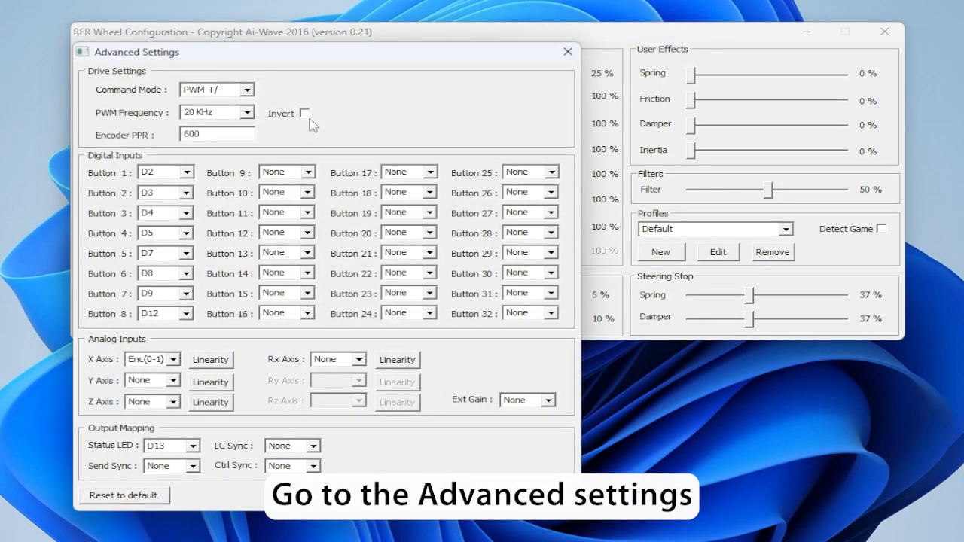
left_click(305, 113)
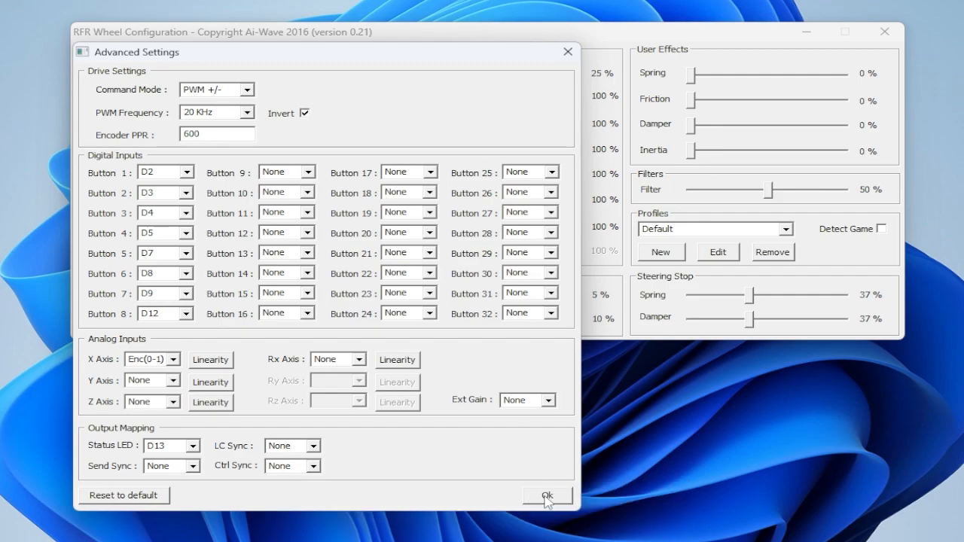
left_click(545, 496)
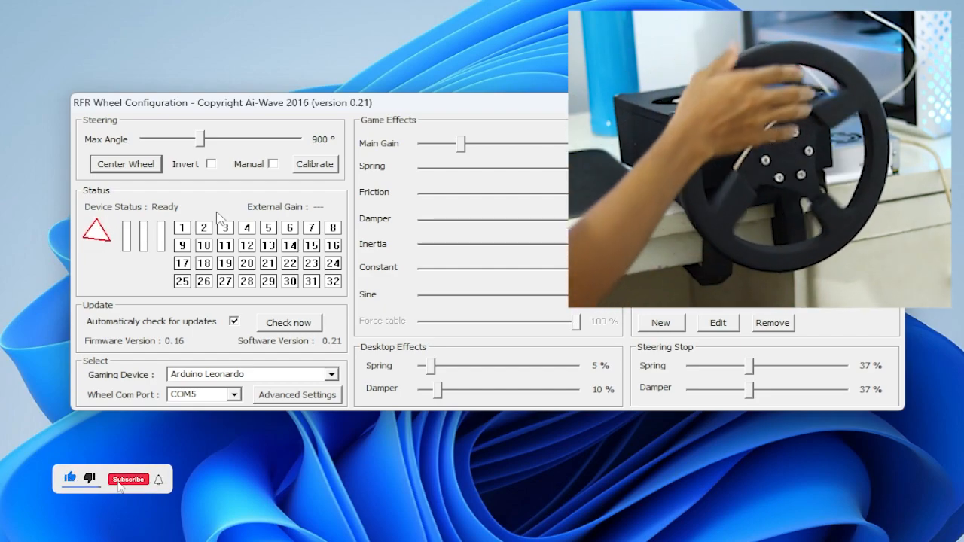
- Lower the Max Angle slider to about 412° to try it, then return it to 900°
left_click(128, 479)
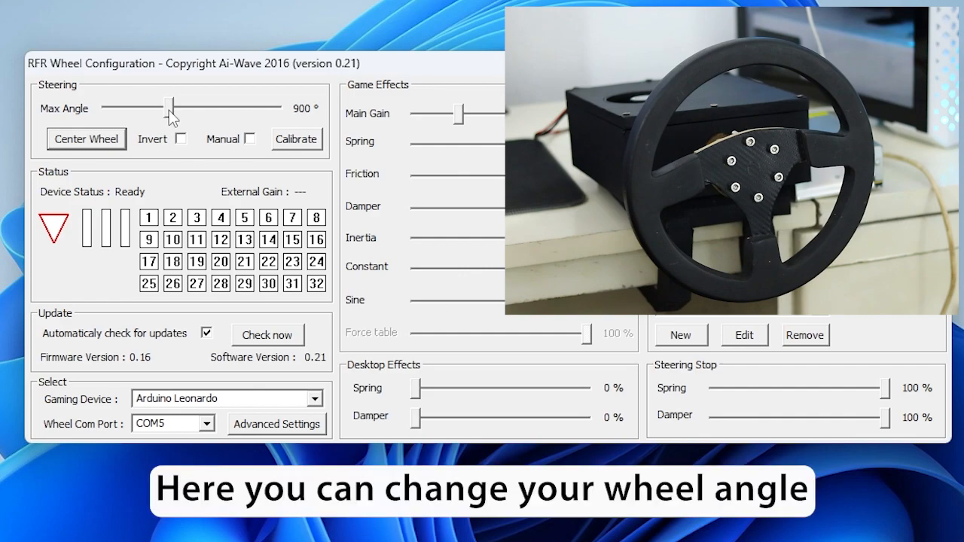
left_click_drag(165, 109, 123, 108)
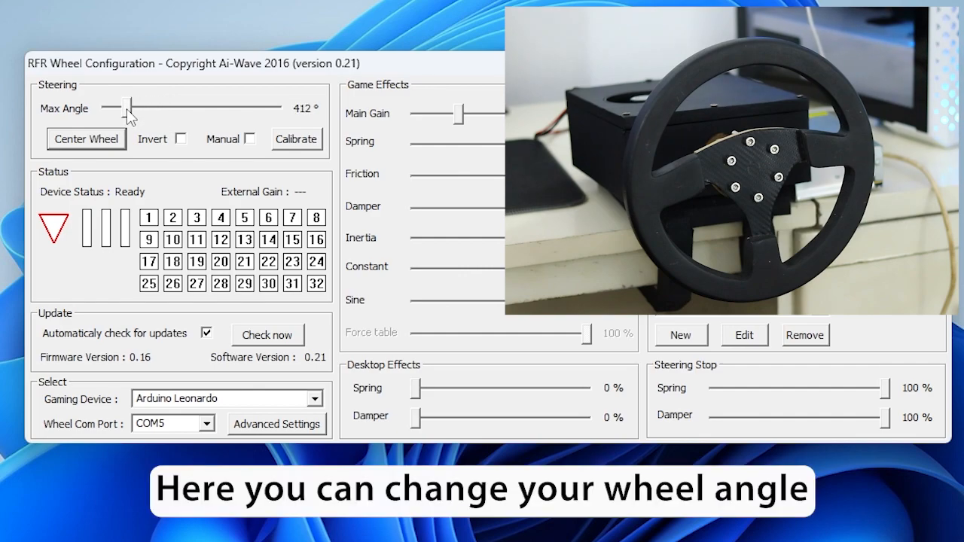
left_click_drag(126, 109, 111, 108)
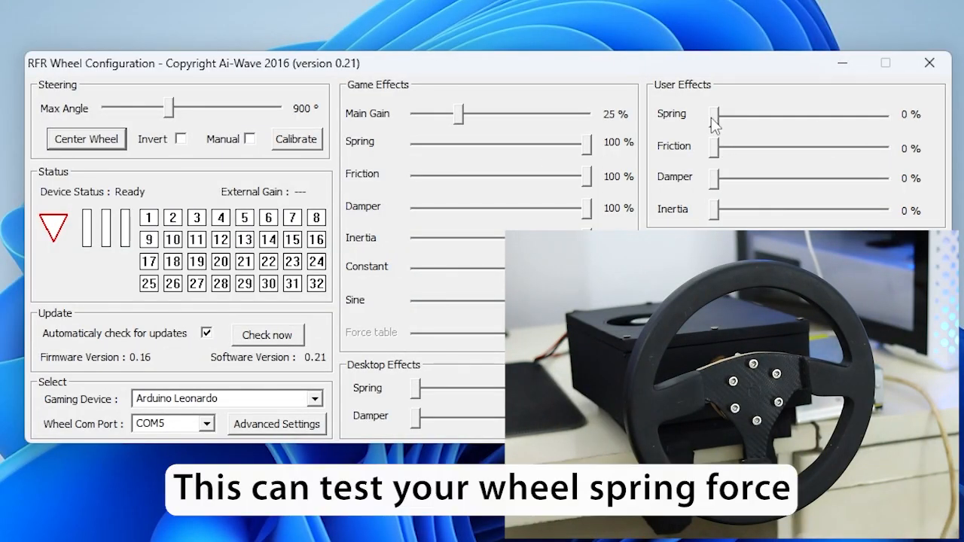
- Raise the User Effects spring to 31% and 50%, drop it back to 0%, then invert the steering direction
left_click_drag(711, 115, 768, 114)
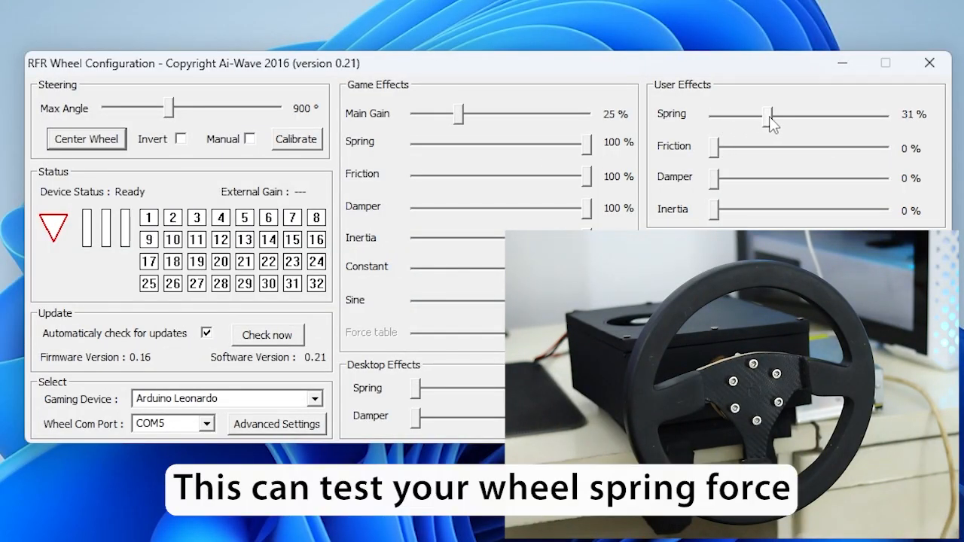
left_click_drag(771, 114, 780, 114)
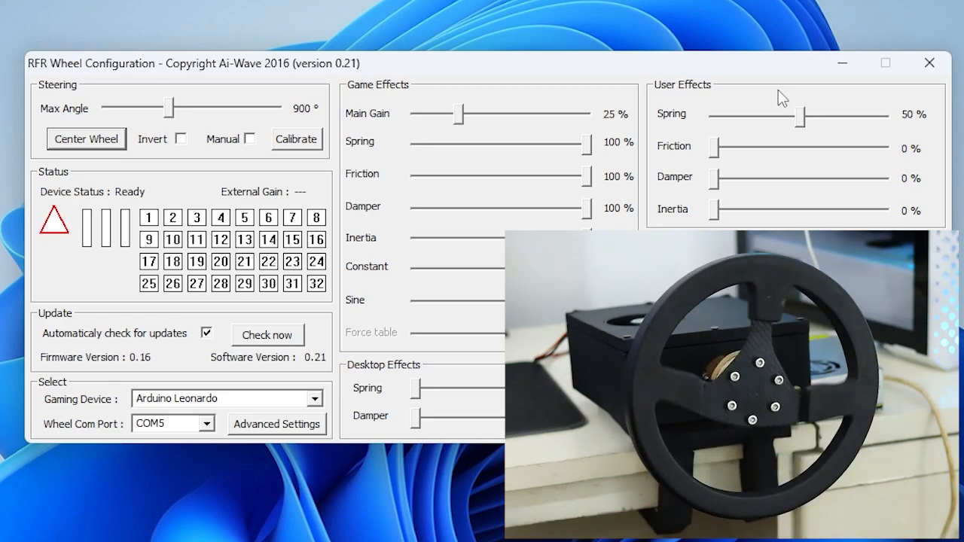
left_click_drag(780, 114, 711, 114)
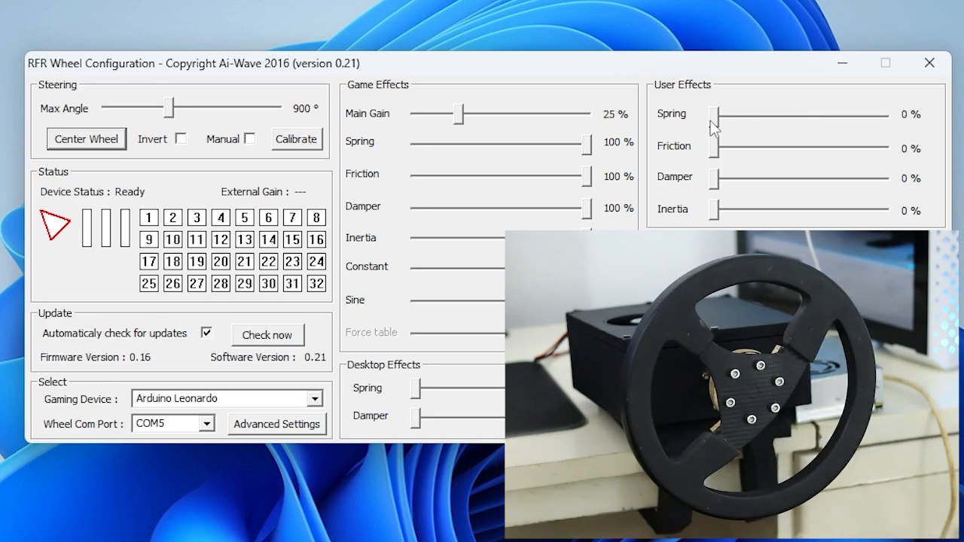
left_click_drag(711, 115, 885, 114)
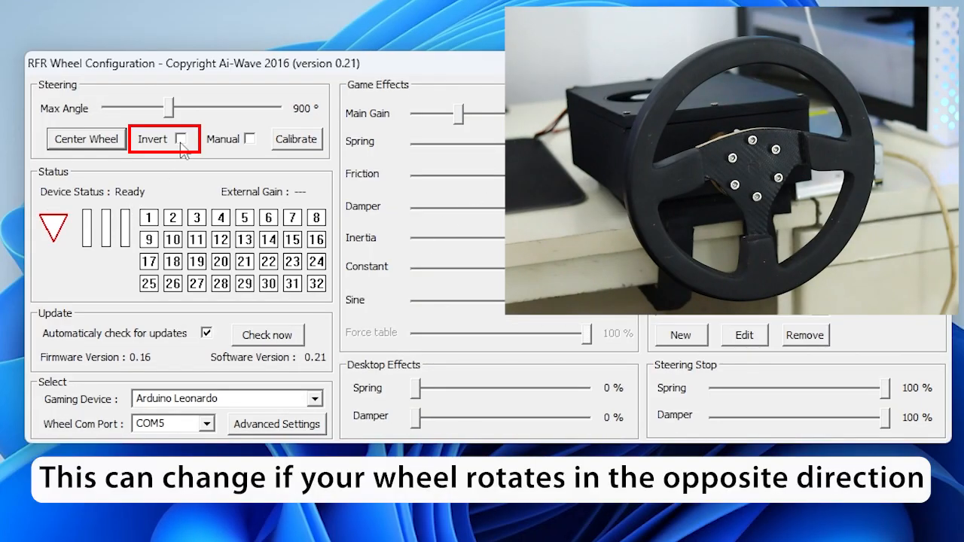
left_click(181, 138)
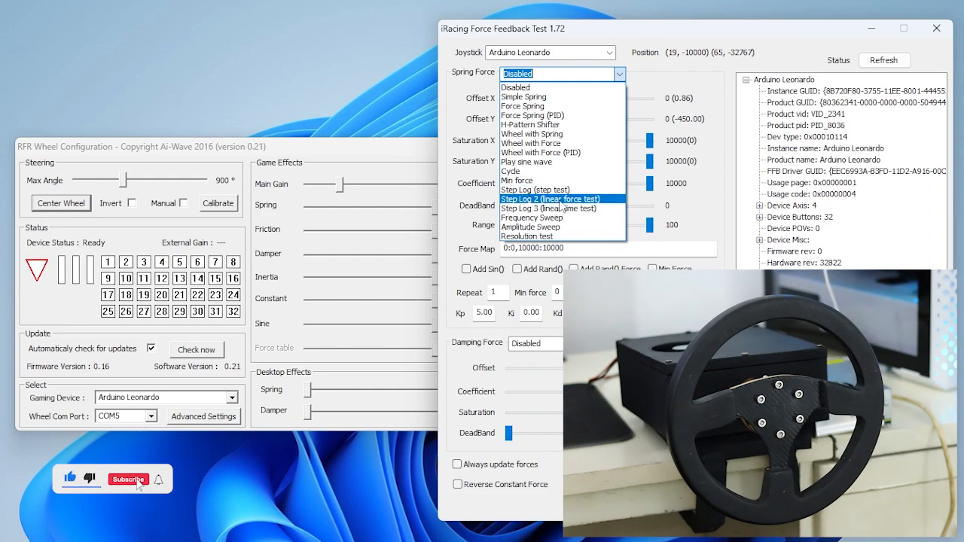
- Run the Step Log 2 linear force test with WheelConfig main gain raised to about 63%
left_click(560, 199)
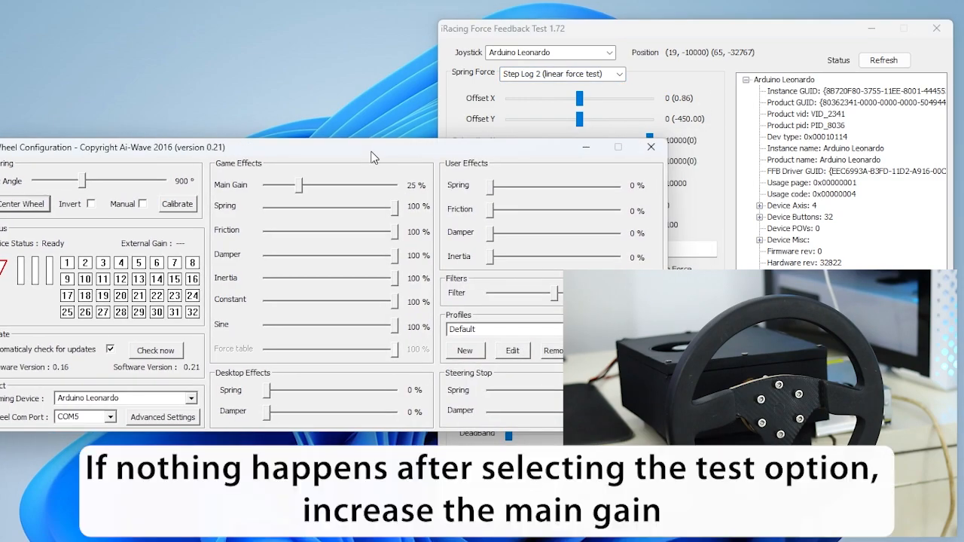
left_click_drag(294, 184, 325, 184)
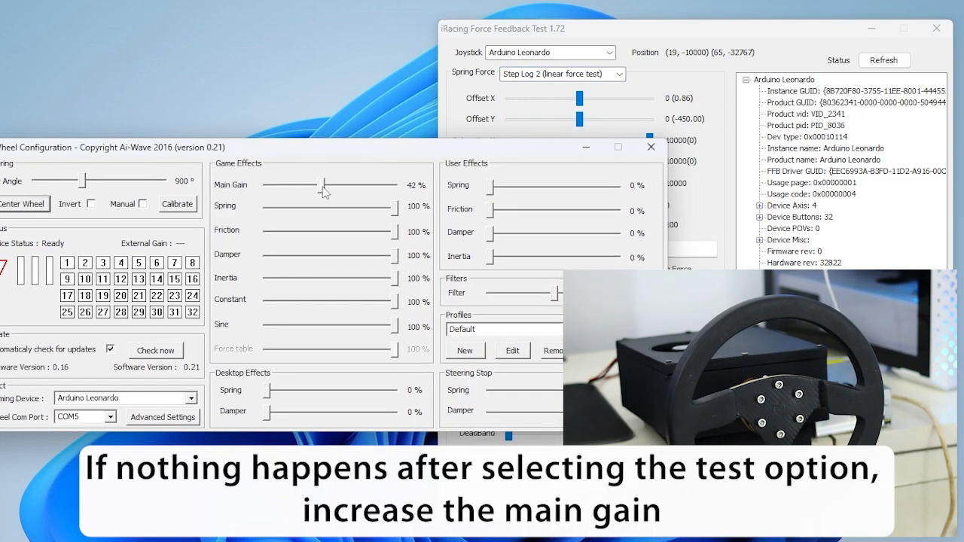
left_click_drag(322, 185, 348, 186)
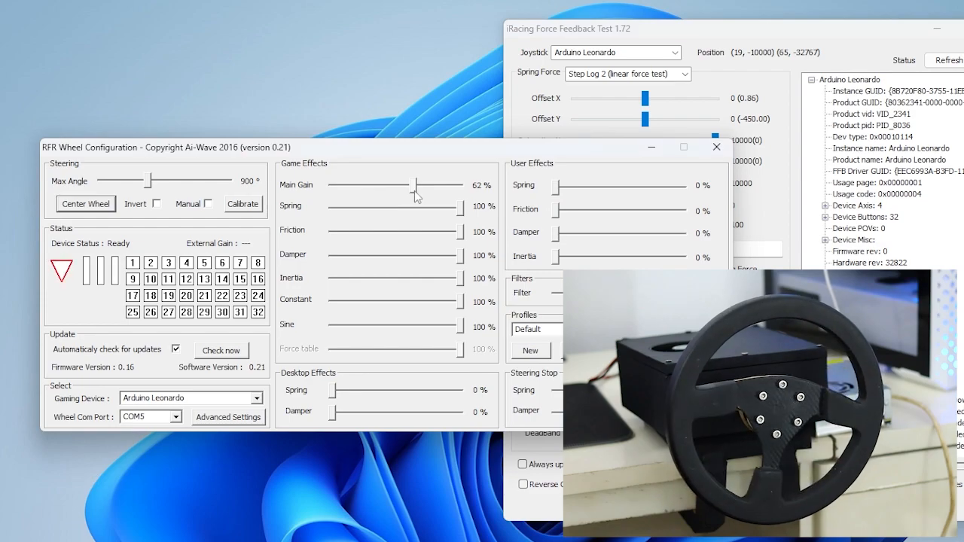
left_click_drag(412, 185, 422, 185)
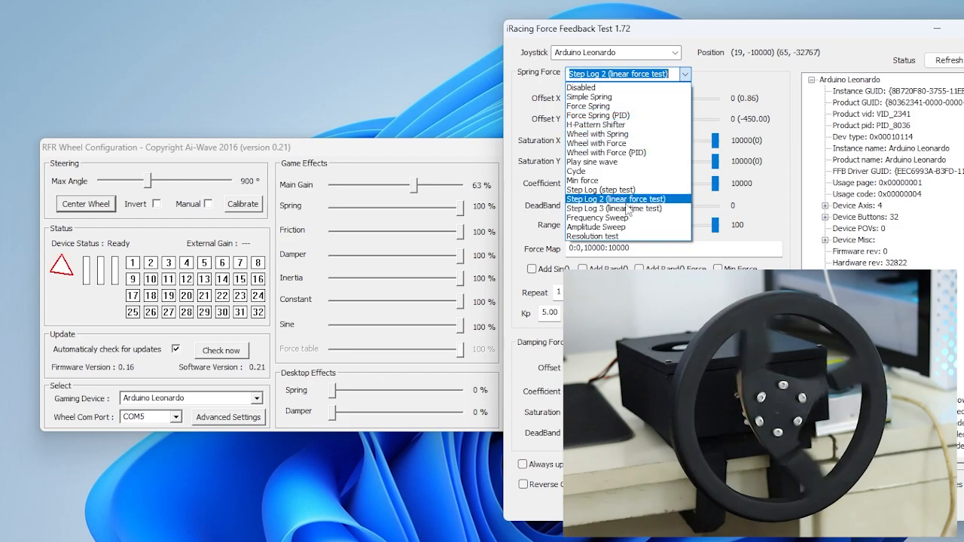
- Switch to the Step Log 3 linear time step test, then pick another spring force test
left_click(615, 208)
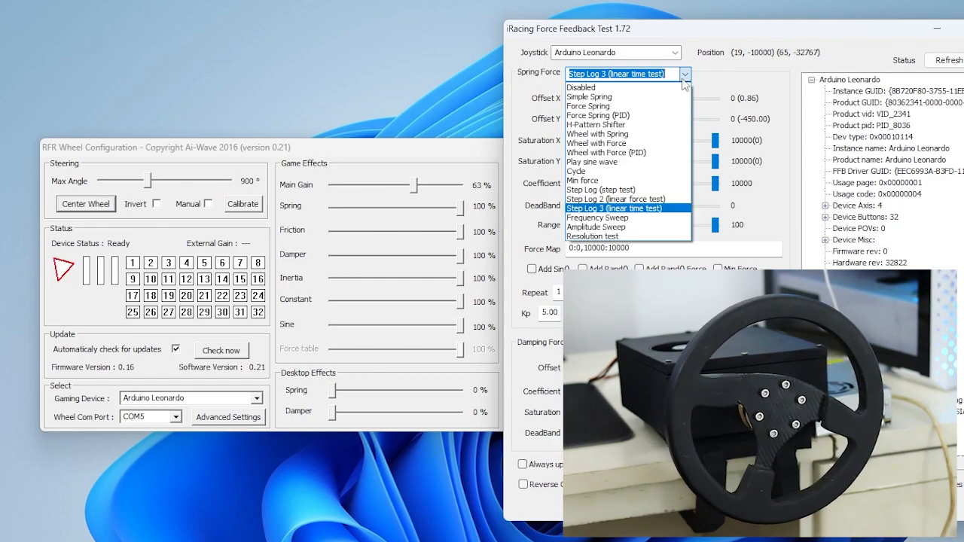
mouse_move(589, 96)
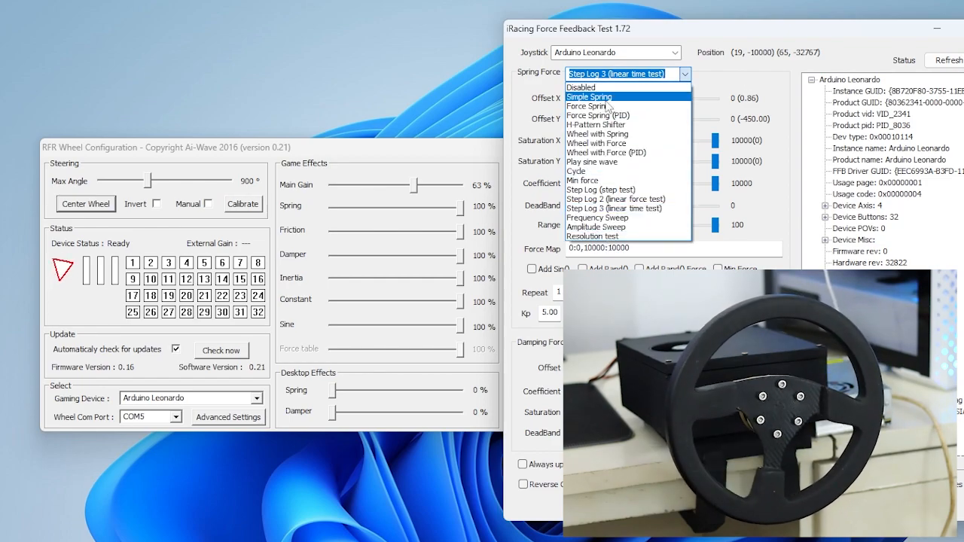
left_click(587, 97)
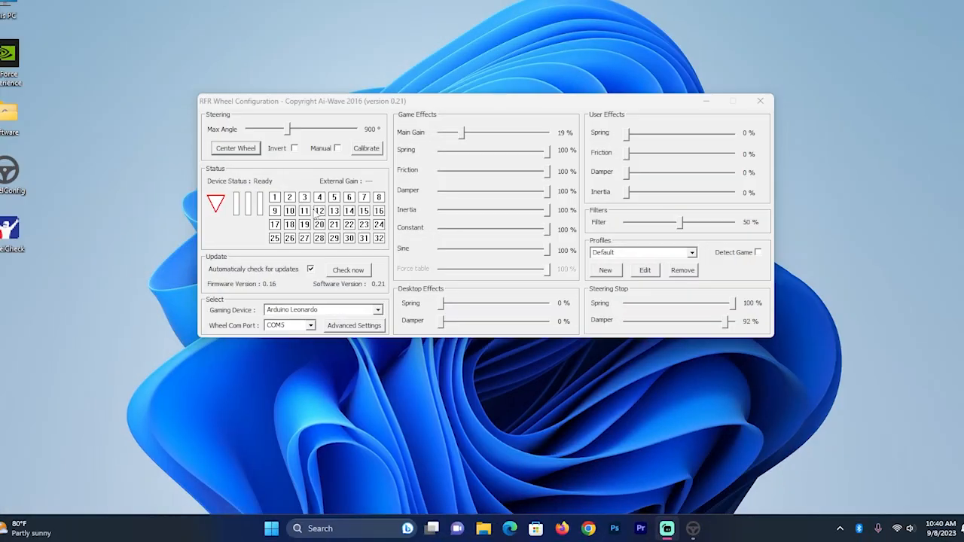
- Find 'usb game controllers' from Start and show the Arduino Leonardo's properties Settings page
left_click(759, 99)
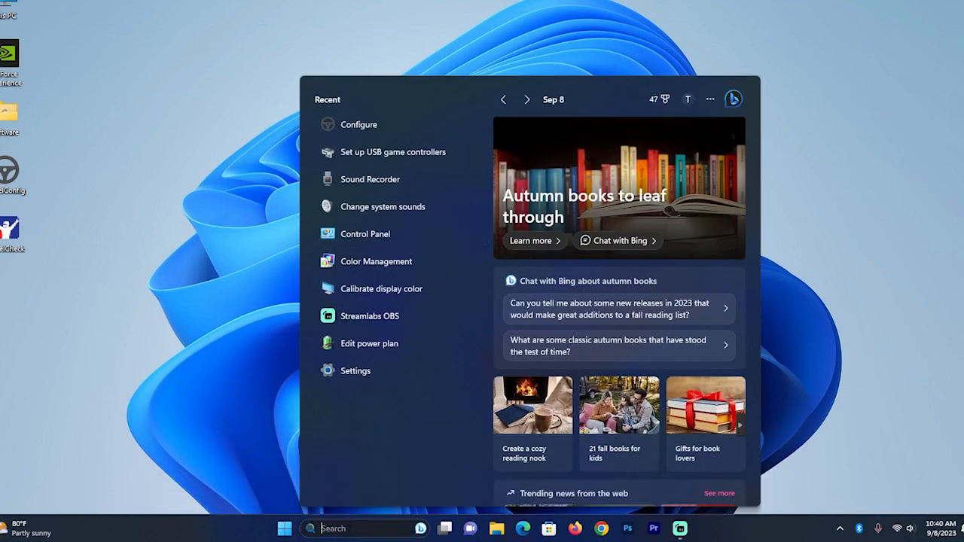
type("usb game control")
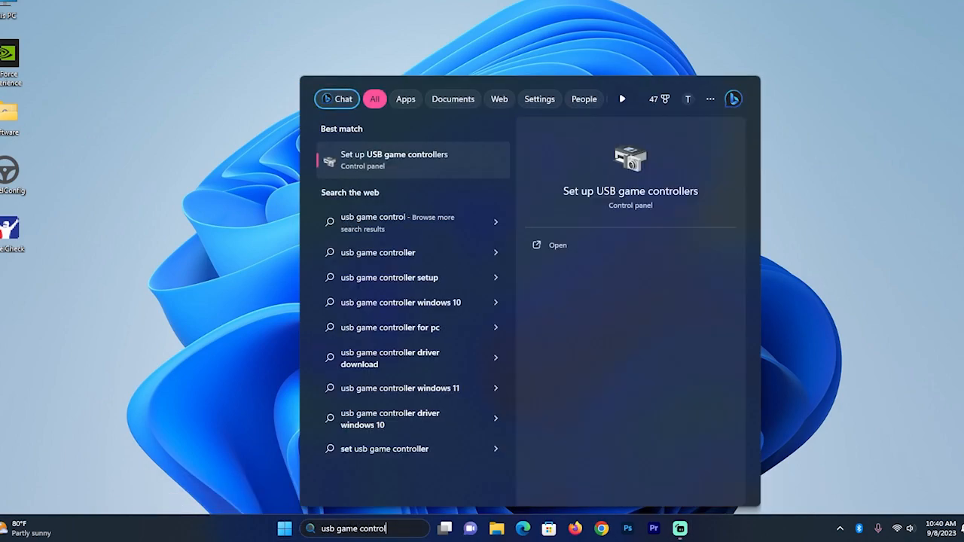
left_click(394, 160)
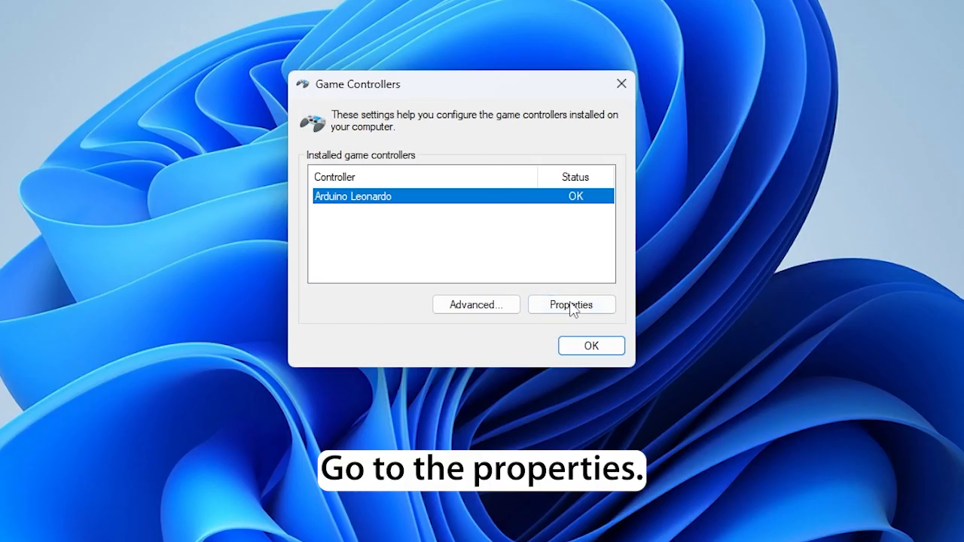
left_click(570, 304)
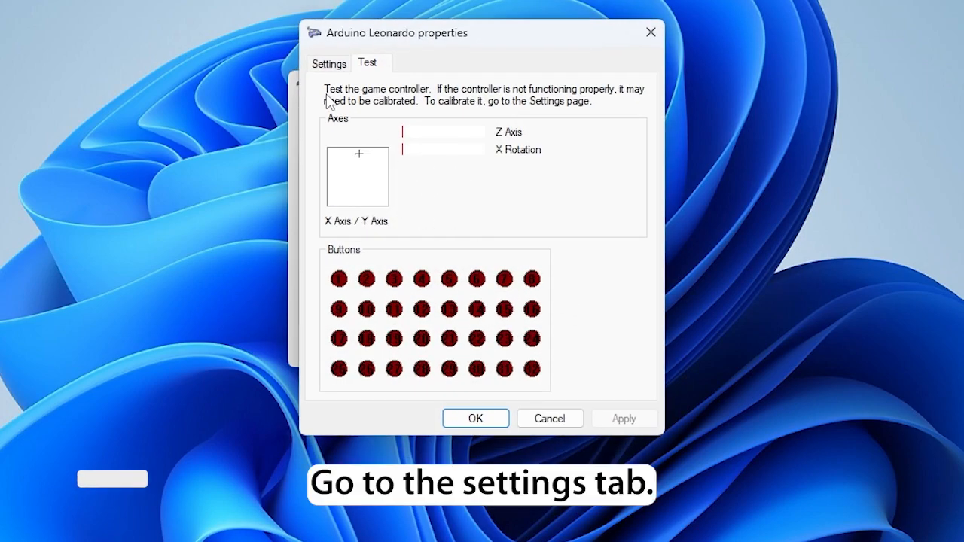
left_click(328, 63)
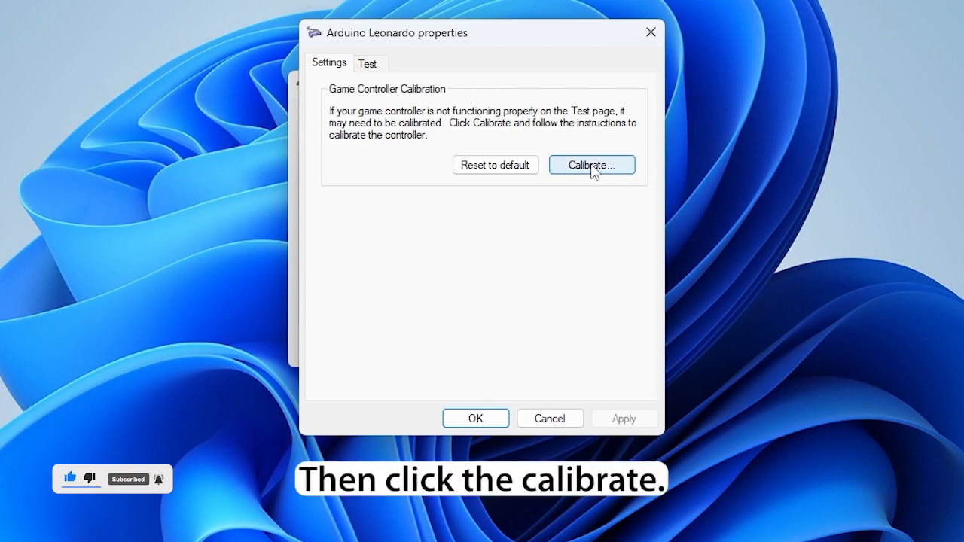
- Run the calibration wizard through center point, X/Y axes, Z Axis and X Rotation to Finish
left_click(590, 164)
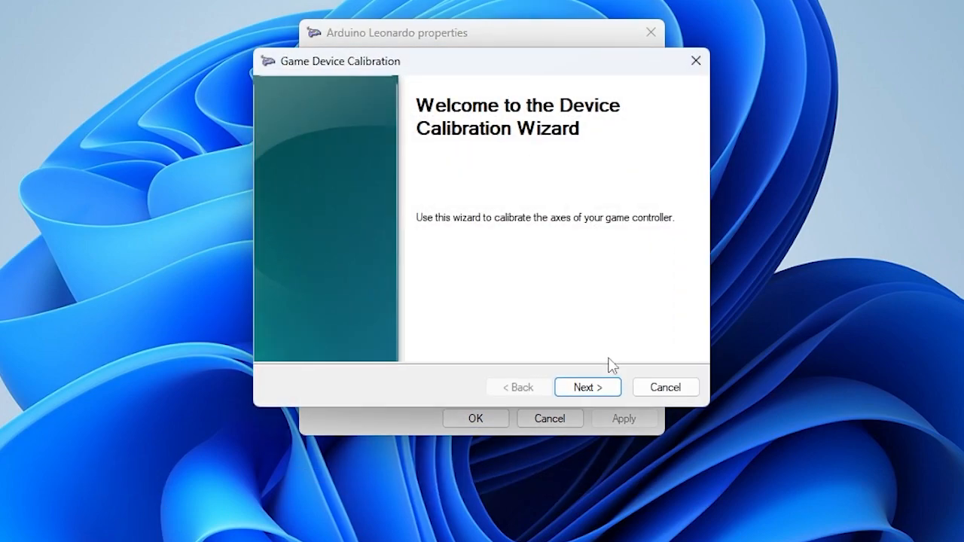
left_click(587, 385)
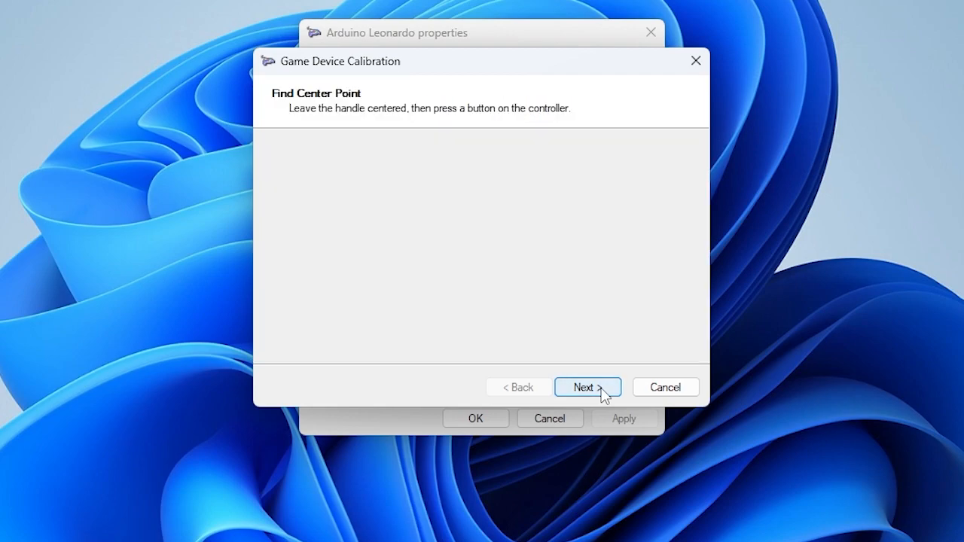
left_click(587, 385)
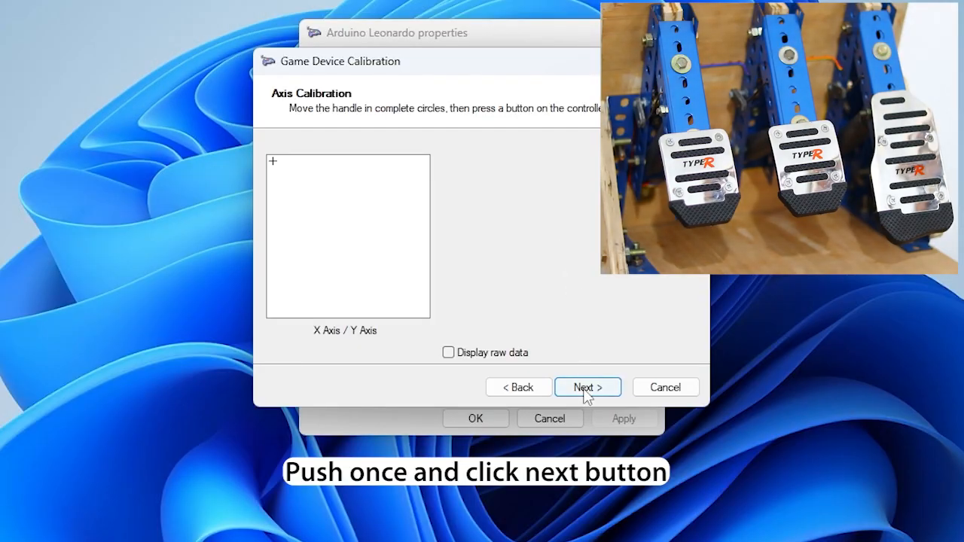
left_click(587, 385)
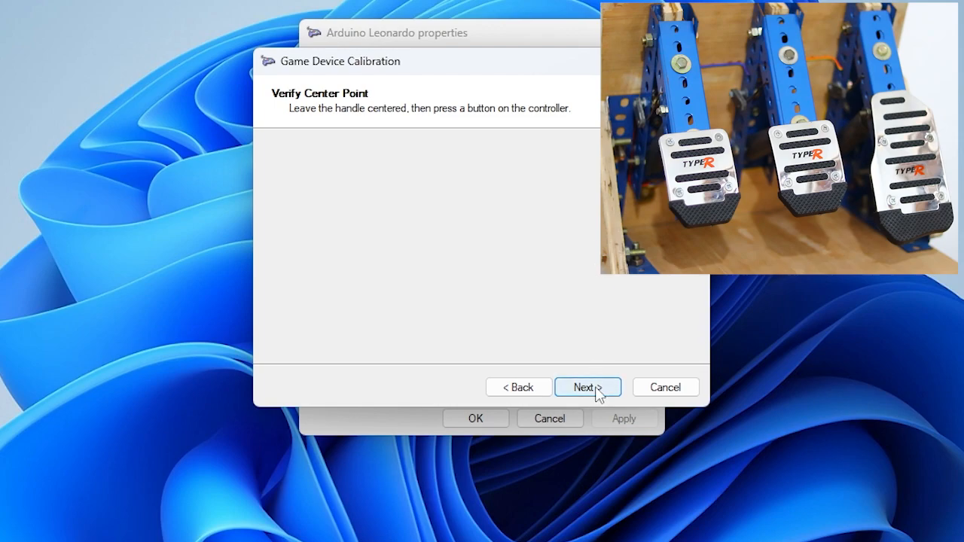
left_click(588, 385)
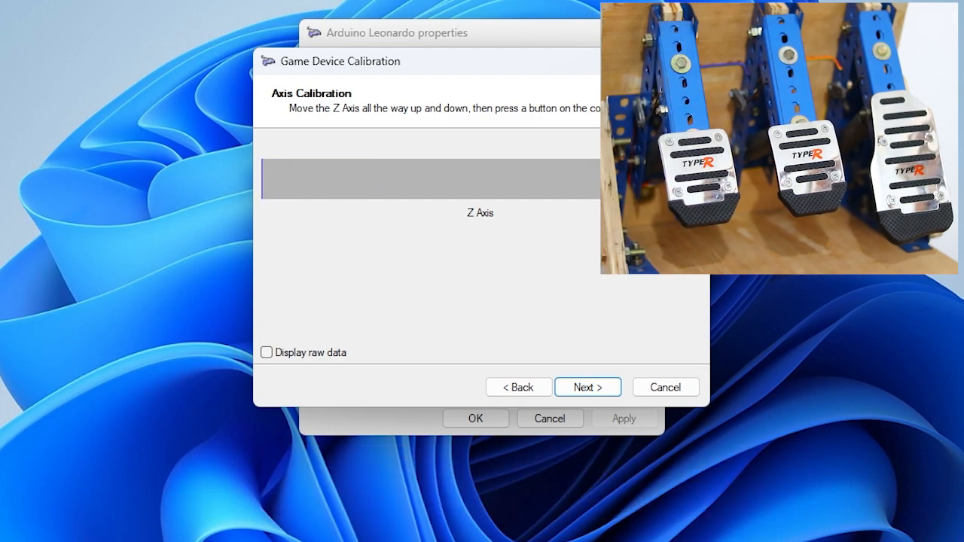
left_click(587, 385)
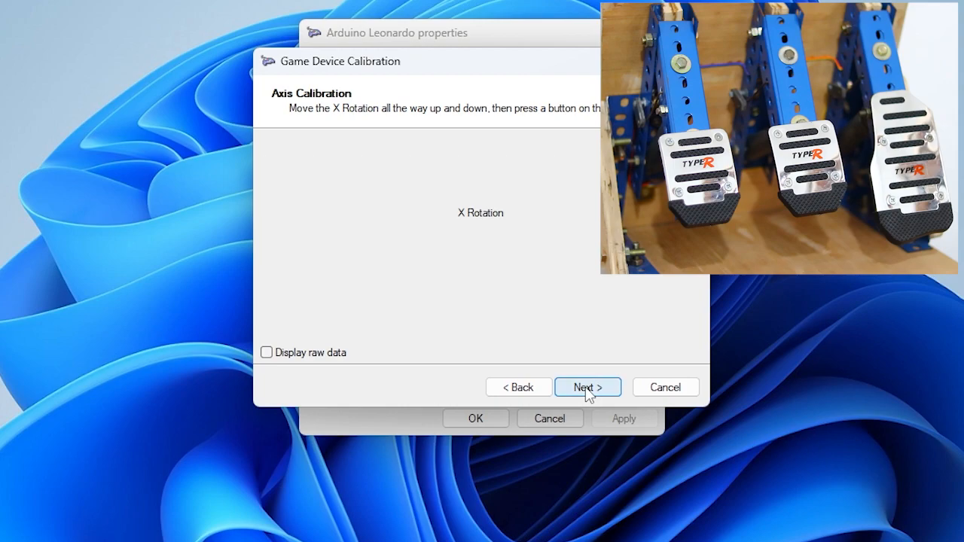
left_click(587, 385)
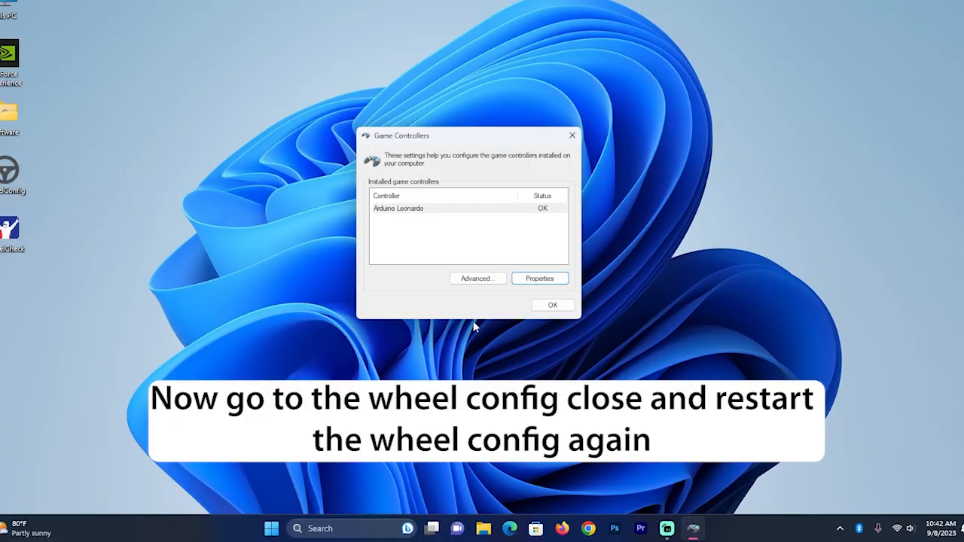
- Close Game Controllers, restart WheelConfig and watch the pedal status bars while pressing the pedals
left_click(551, 304)
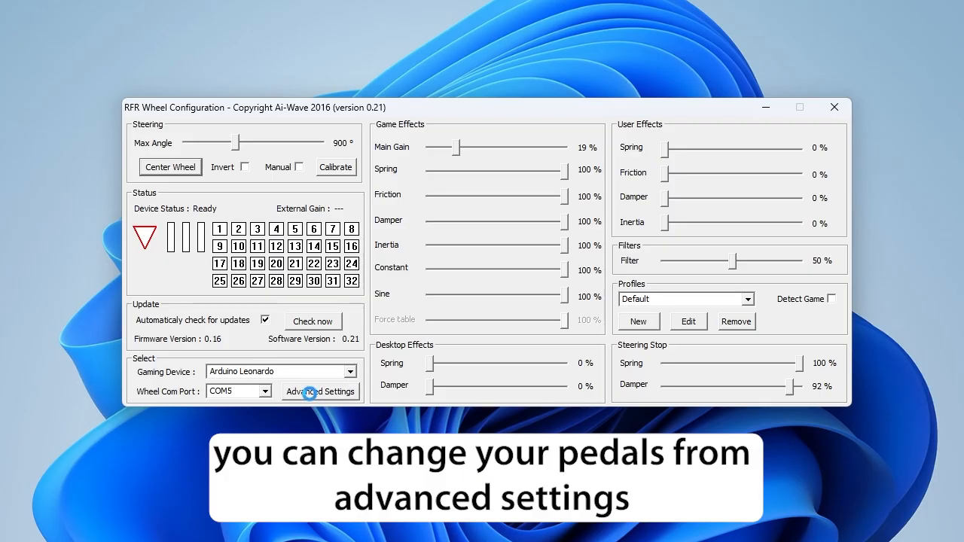
left_click(319, 392)
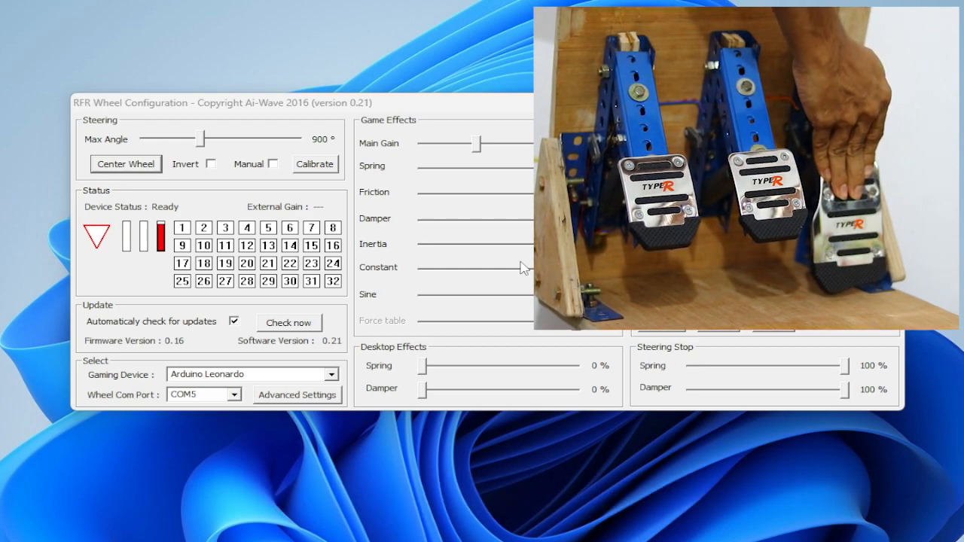
- In Advanced Settings assign pin A1 to the Y Axis and A0 to the Z Axis, then save with Ok
left_click(297, 394)
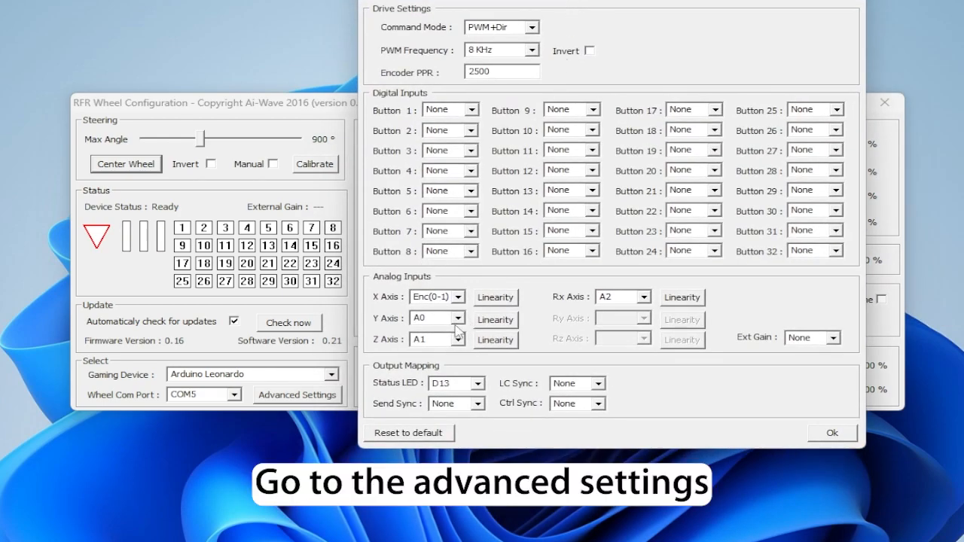
left_click(457, 317)
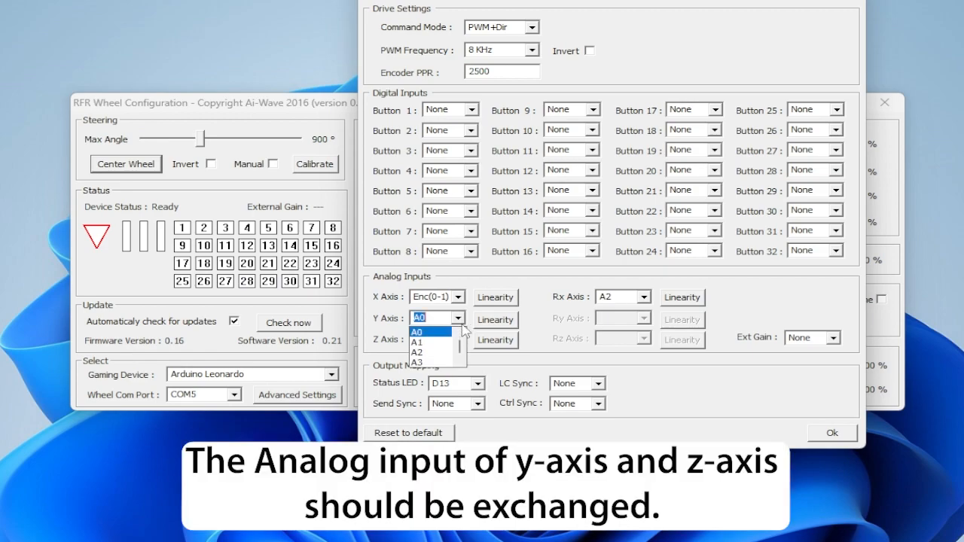
left_click(416, 341)
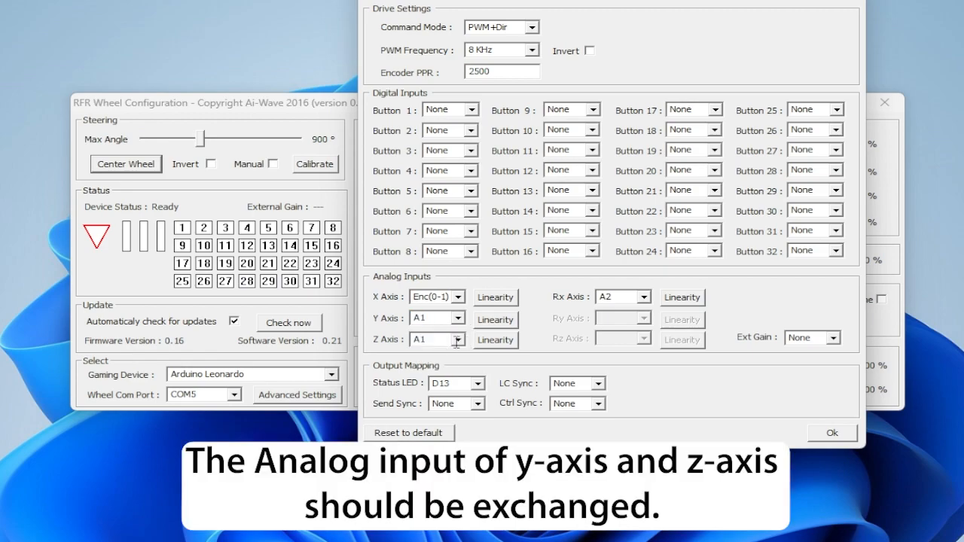
left_click(456, 338)
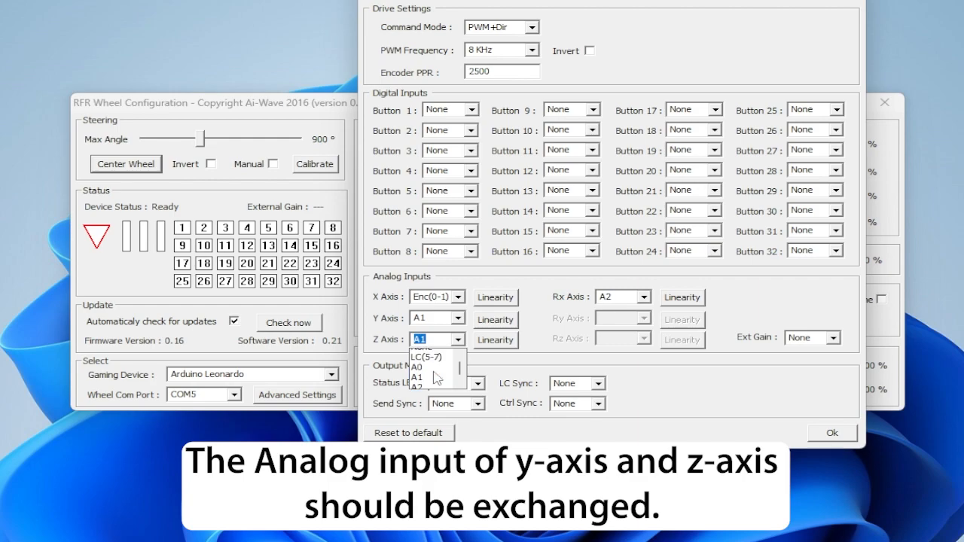
left_click(417, 367)
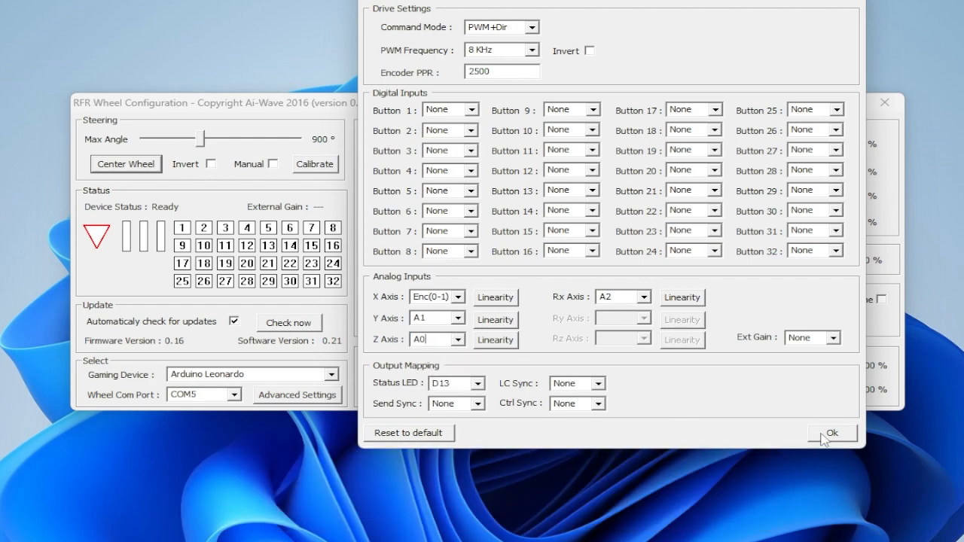
left_click(831, 434)
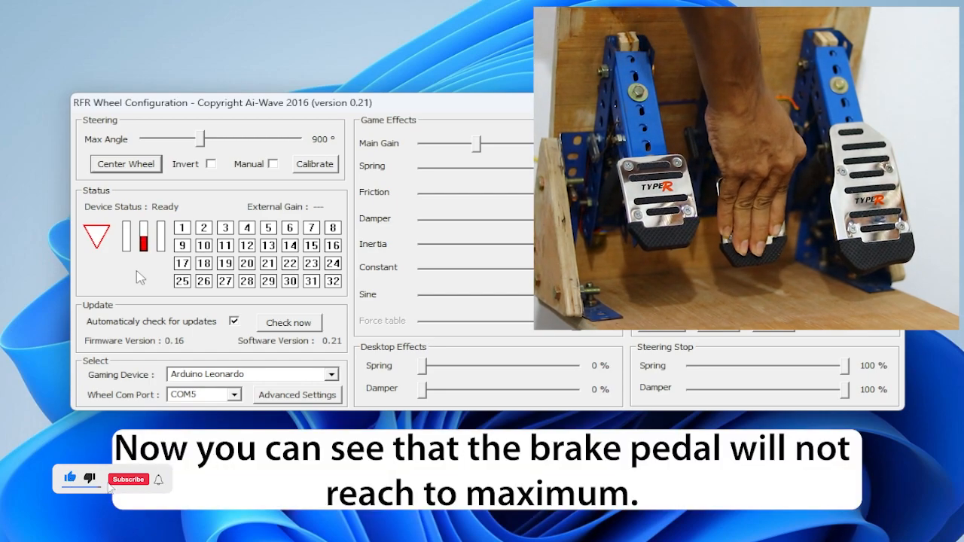
left_click(128, 479)
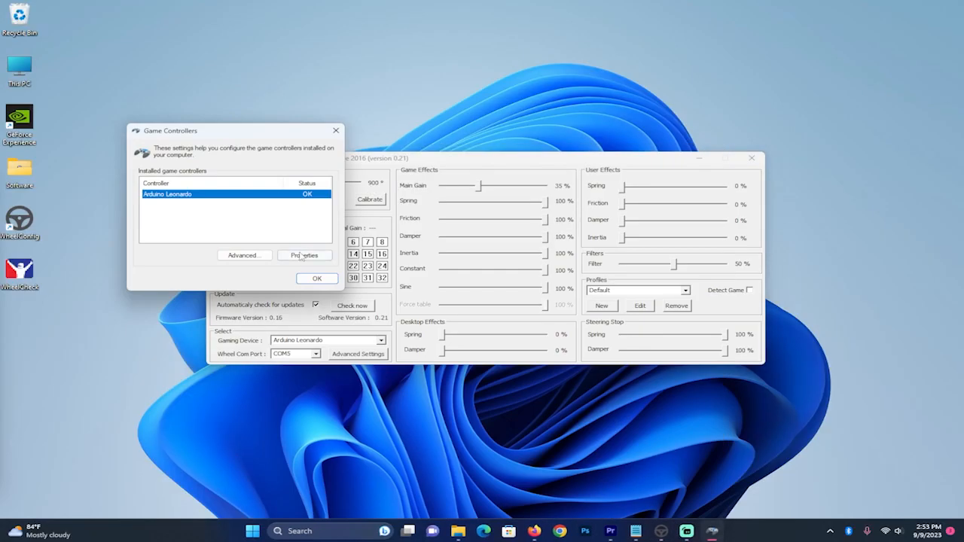
- Rerun the Leonardo calibration wizard through center point, X/Y, Z Axis and X Rotation pages
left_click(304, 254)
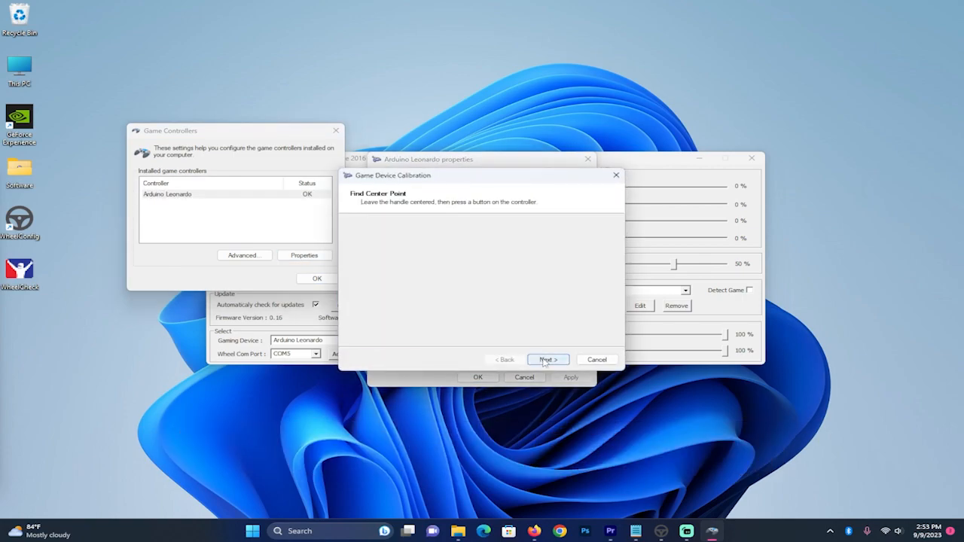
left_click(548, 358)
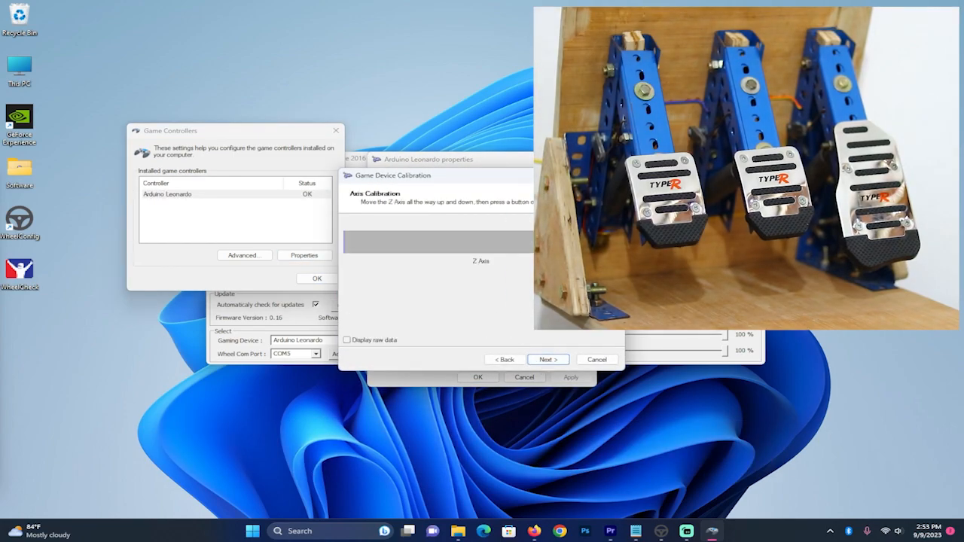
left_click(548, 359)
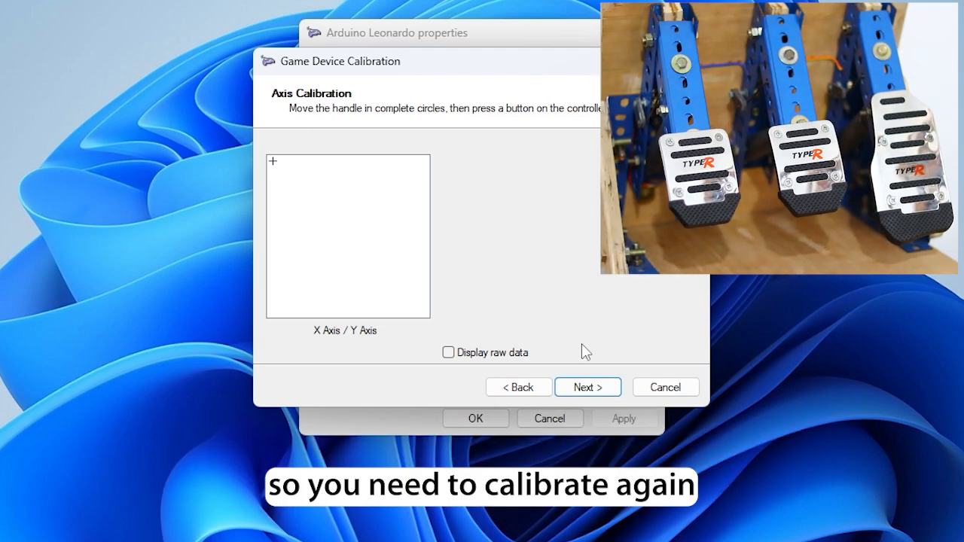
left_click(588, 385)
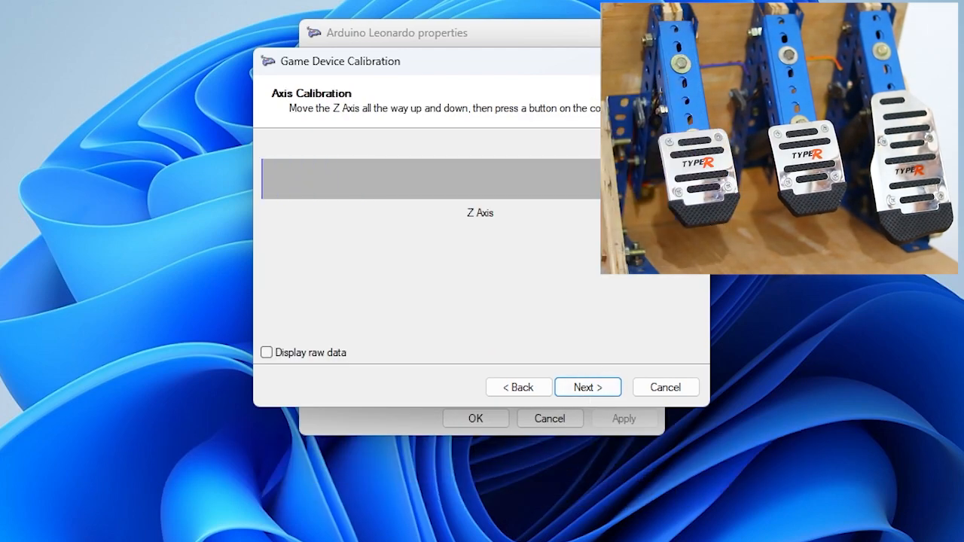
left_click(587, 386)
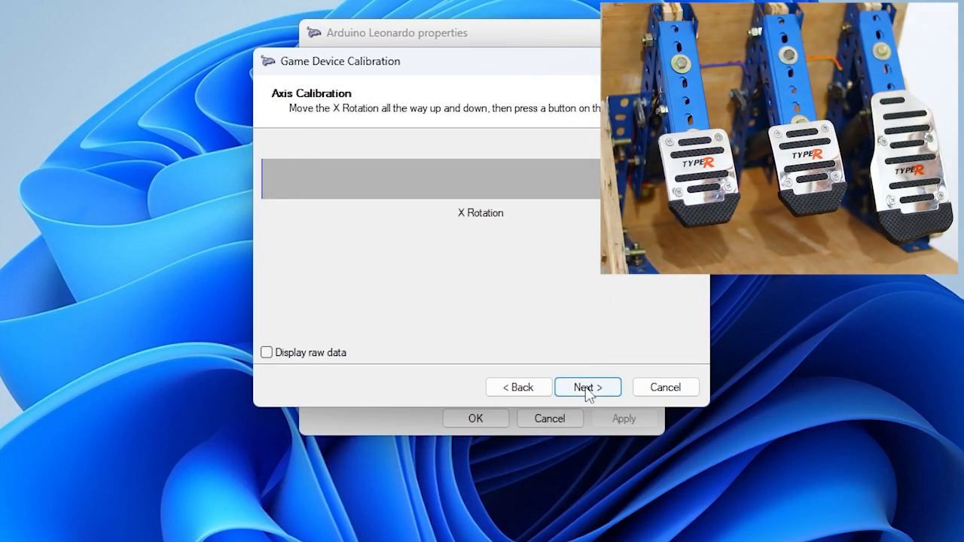
left_click(588, 386)
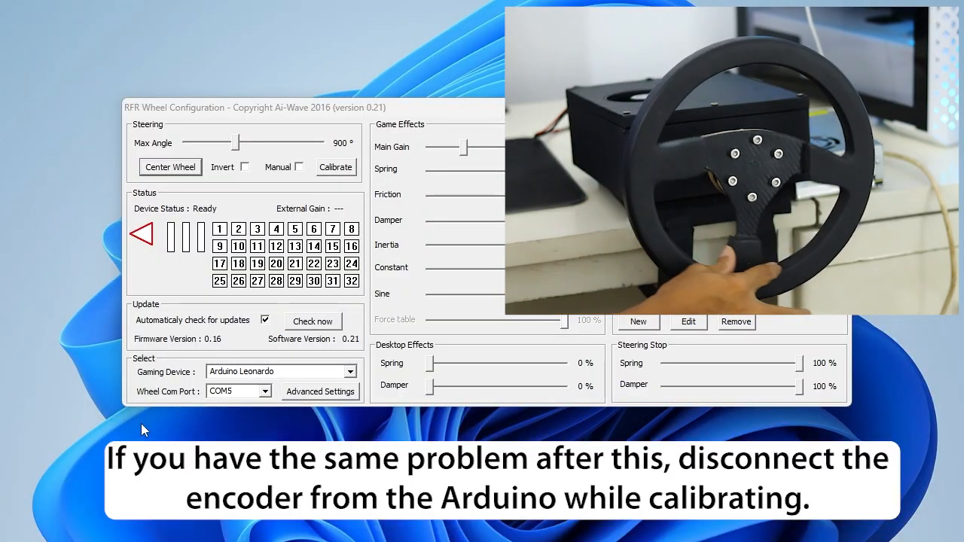